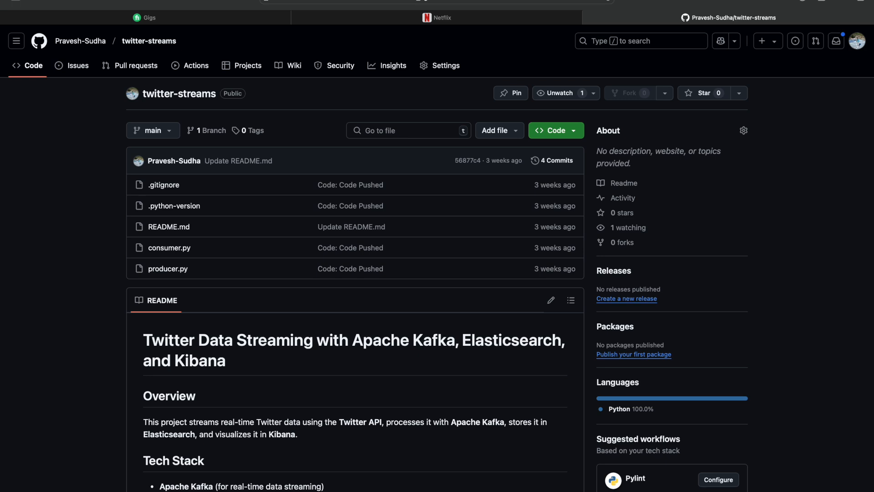
# - Scroll the README past the git clone and four docker run commands, then run clear
pyautogui.scroll(-3)
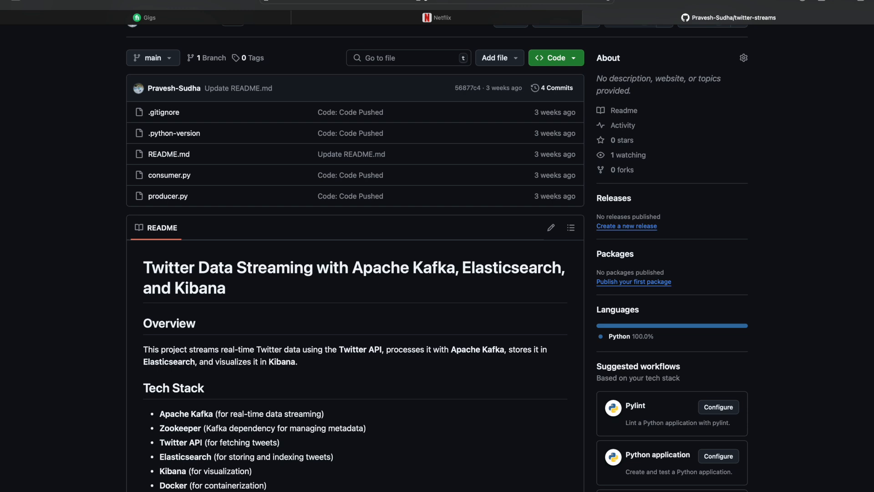
pyautogui.scroll(-3)
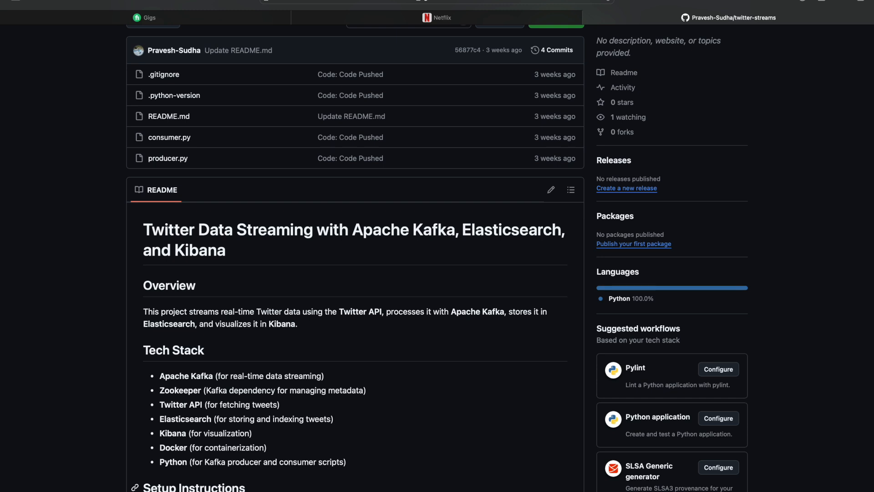
pyautogui.scroll(-3)
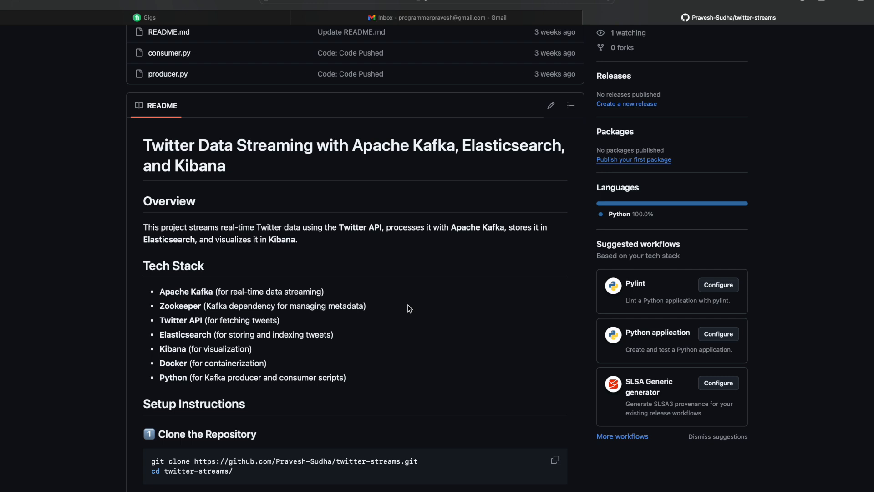
pyautogui.scroll(-3)
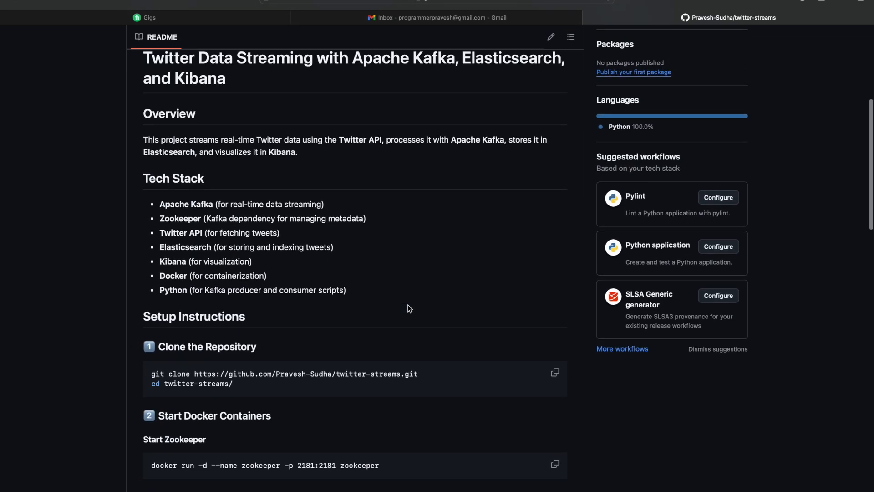
pyautogui.scroll(-3)
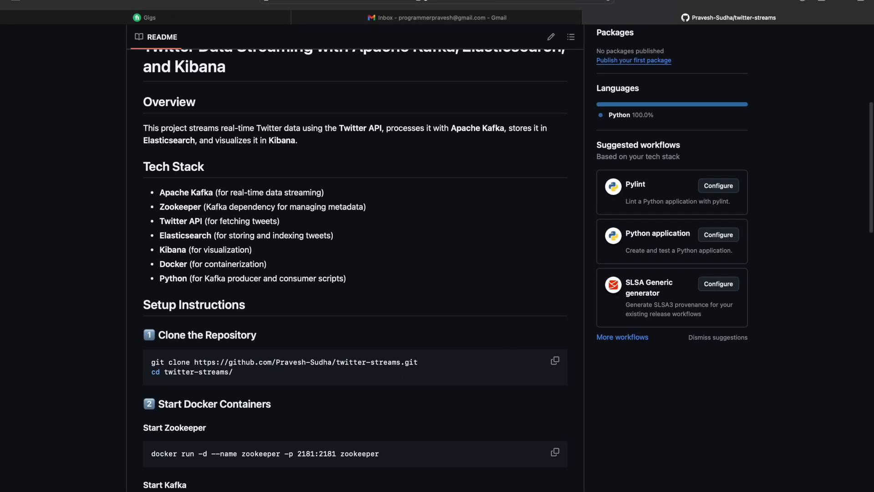
pyautogui.moveTo(434, 453)
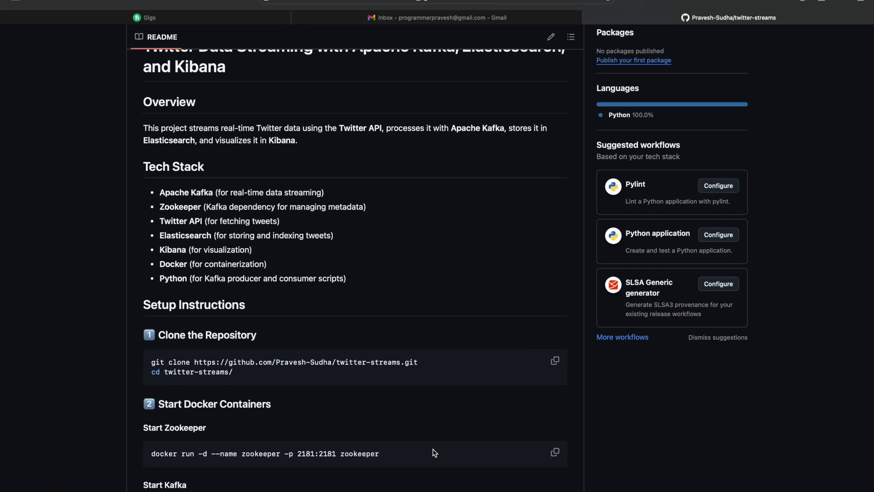
pyautogui.scroll(-3)
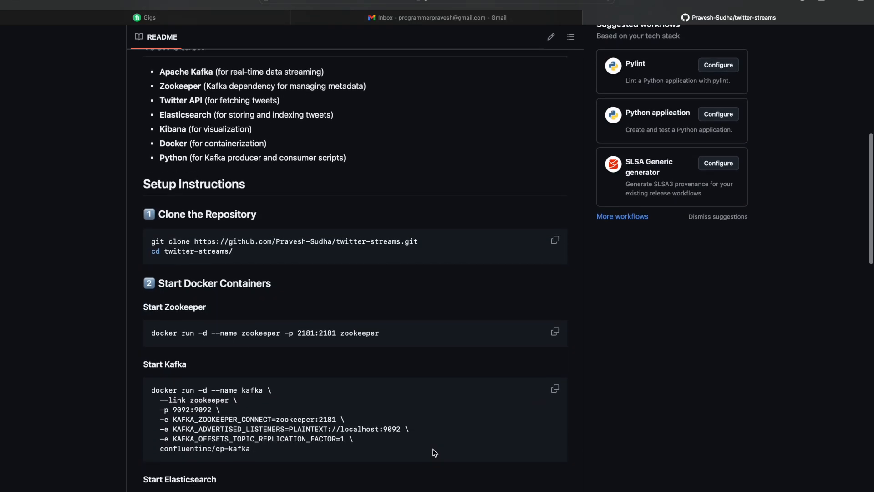
pyautogui.scroll(-3)
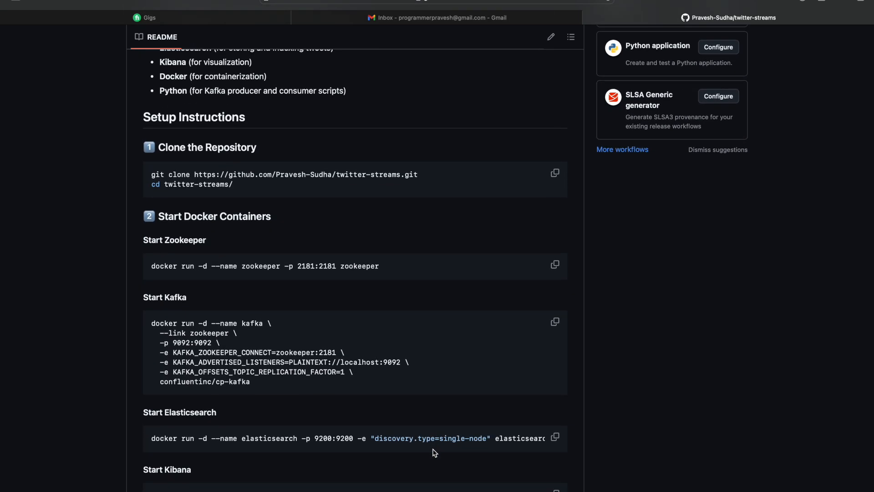
pyautogui.scroll(-3)
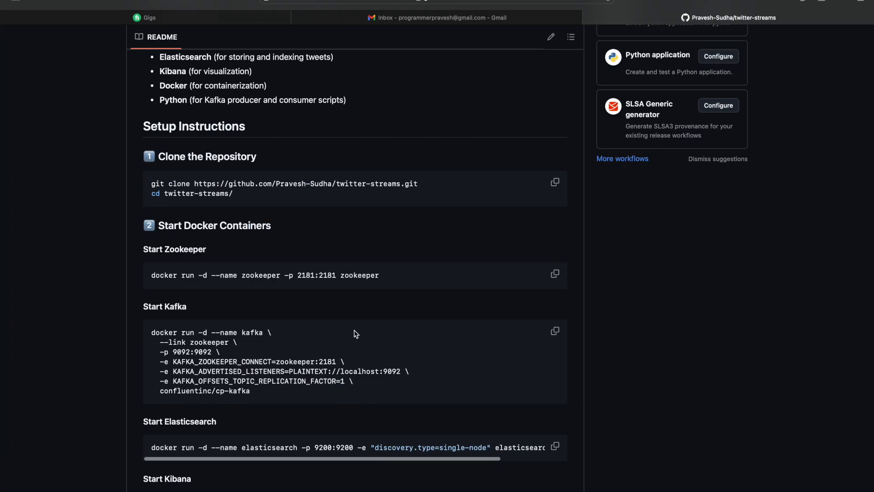
pyautogui.scroll(-3)
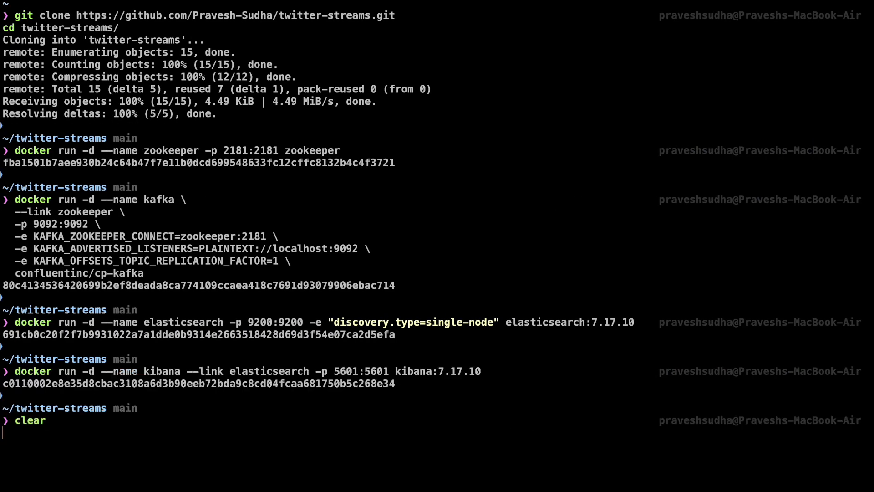
pyautogui.press('Enter')
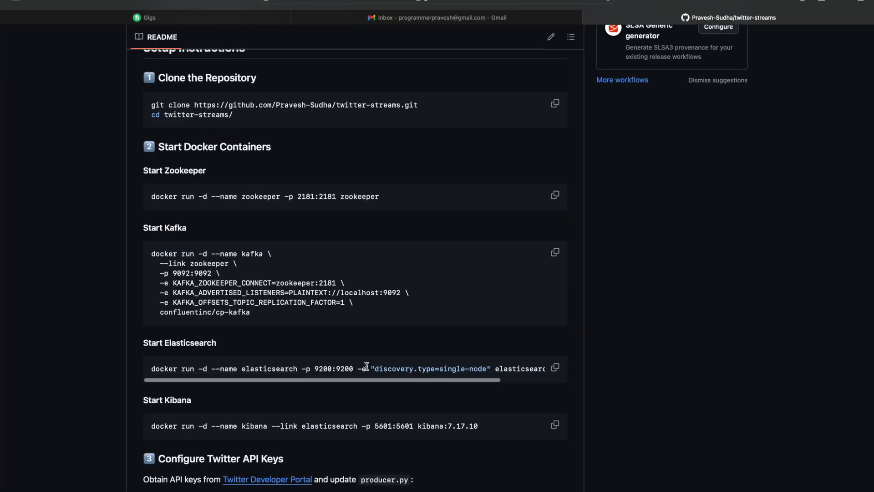
# - Scroll to 'Configure Twitter API Keys' and open the Developer Portal link in a new tab
pyautogui.scroll(-3)
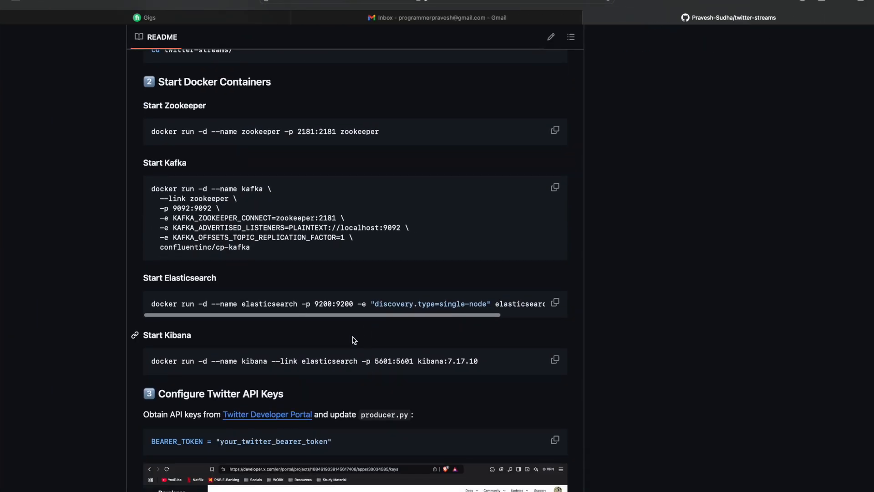
pyautogui.scroll(-3)
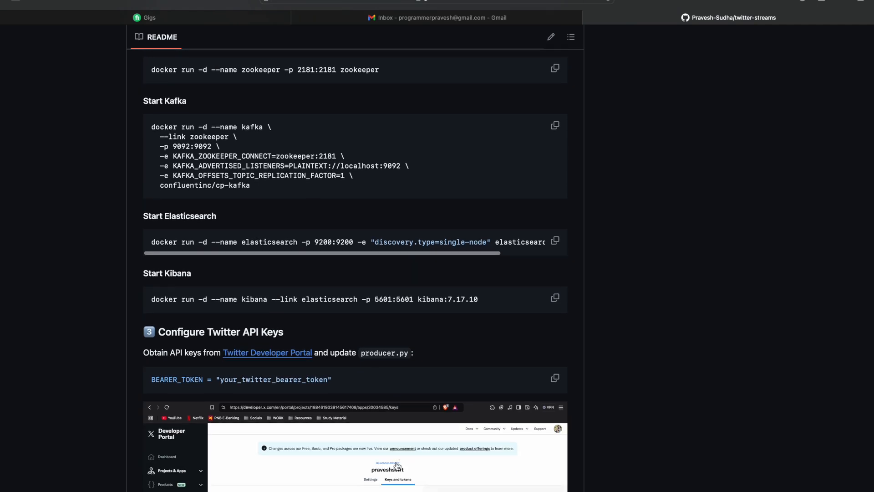
pyautogui.scroll(-3)
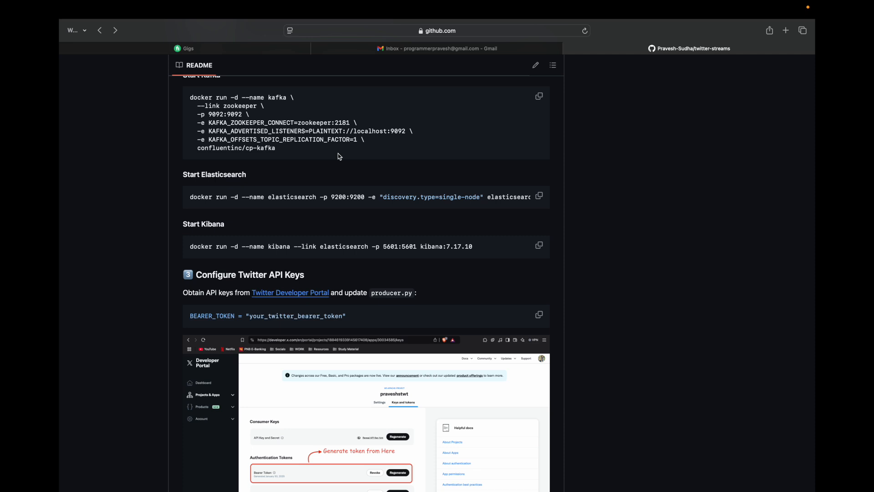
pyautogui.rightClick(290, 292)
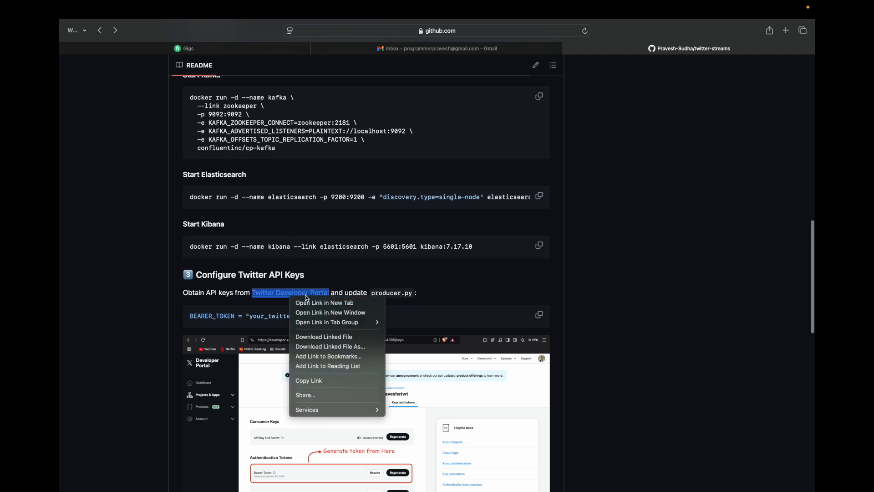
pyautogui.click(324, 302)
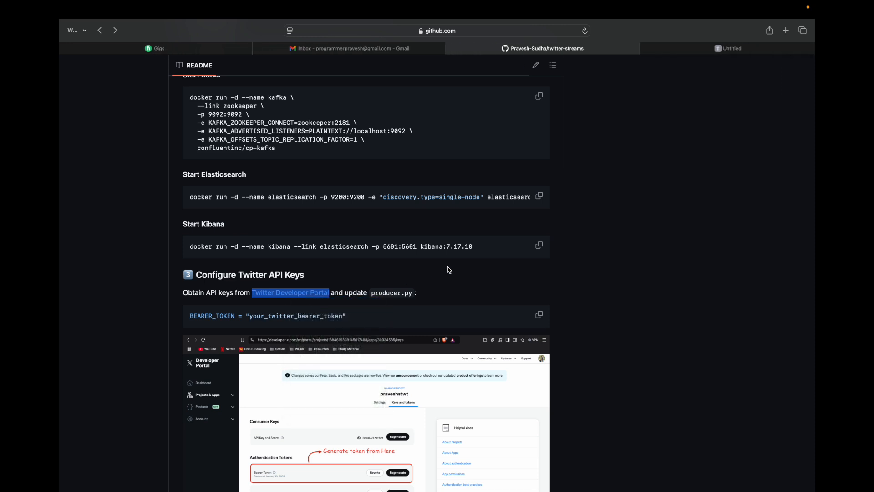
pyautogui.click(290, 292)
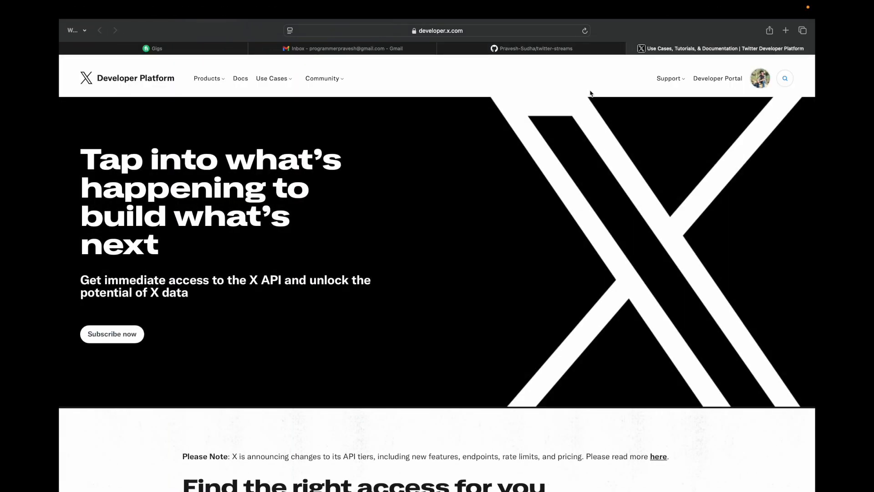
pyautogui.moveTo(742, 118)
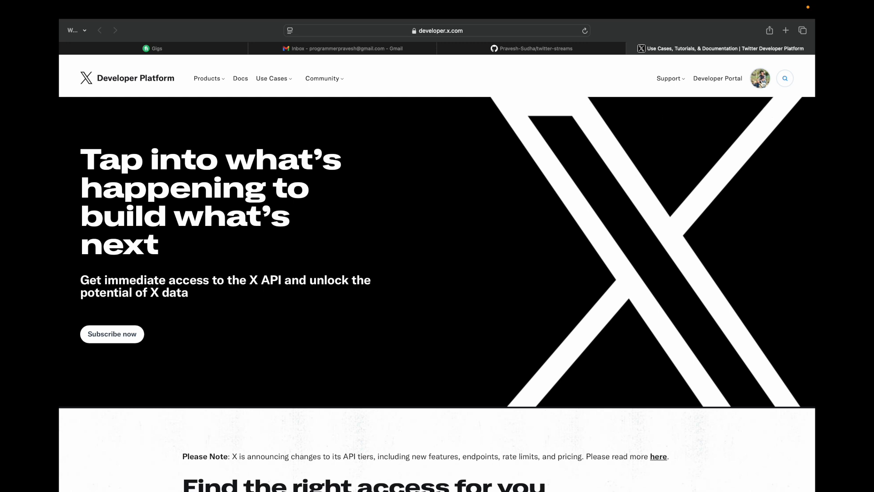
# - Open the standalone app under Projects & Apps and generate its Bearer Token in Keys and tokens
pyautogui.click(760, 78)
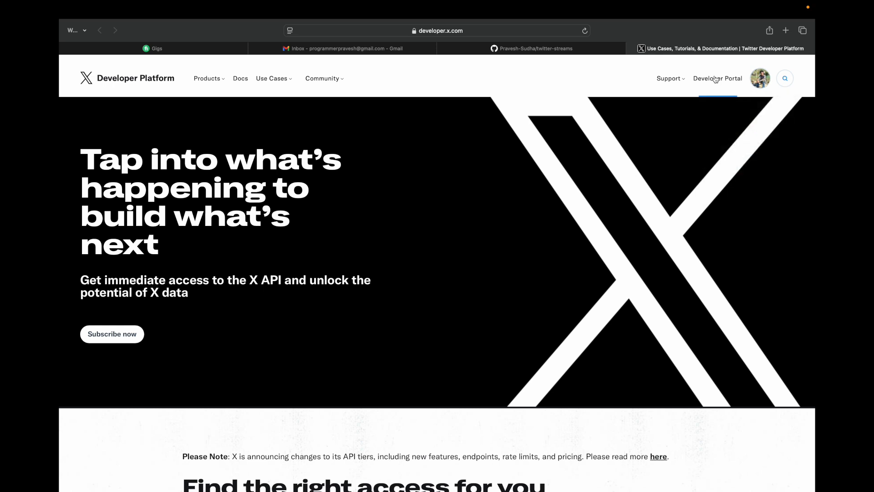
pyautogui.click(718, 78)
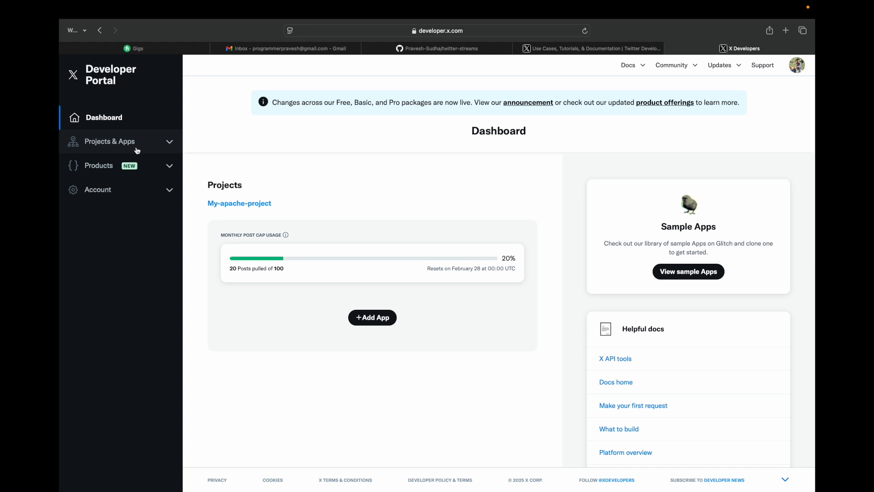
pyautogui.click(109, 141)
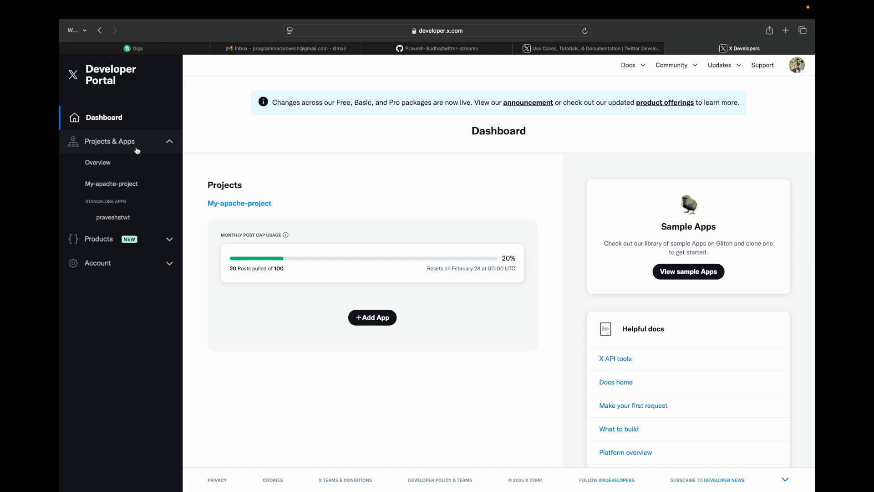
pyautogui.moveTo(106, 177)
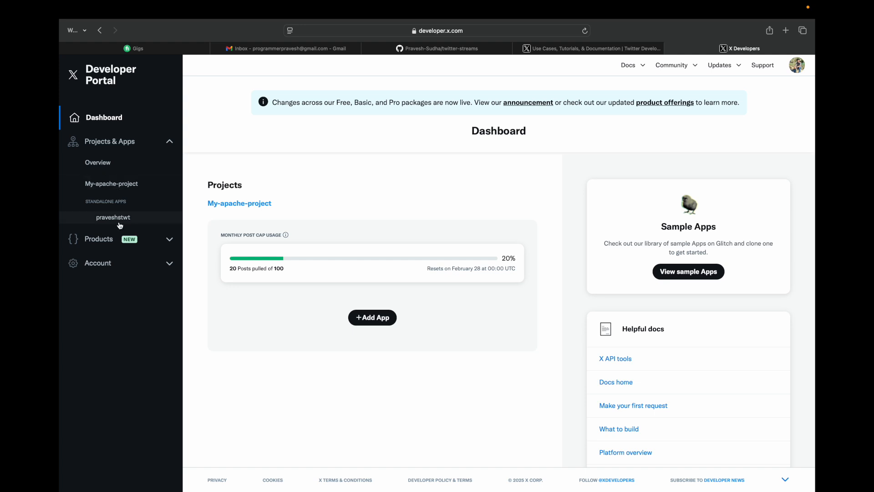
pyautogui.click(114, 217)
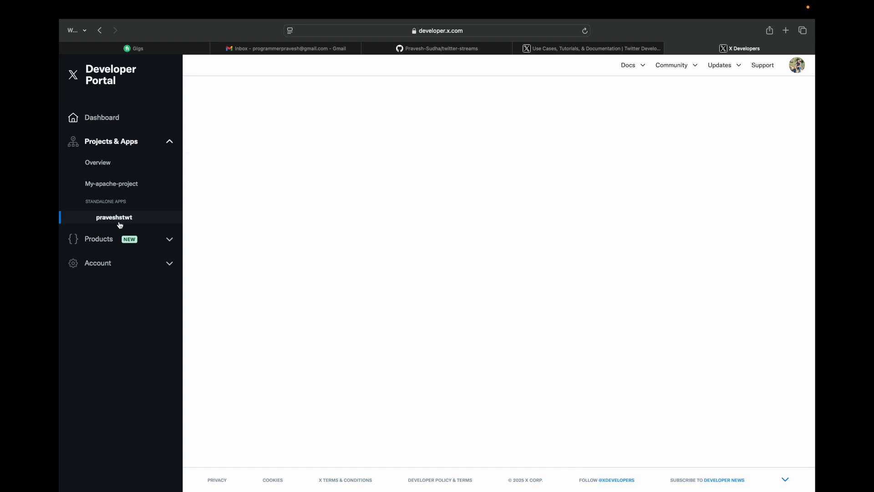
pyautogui.click(114, 218)
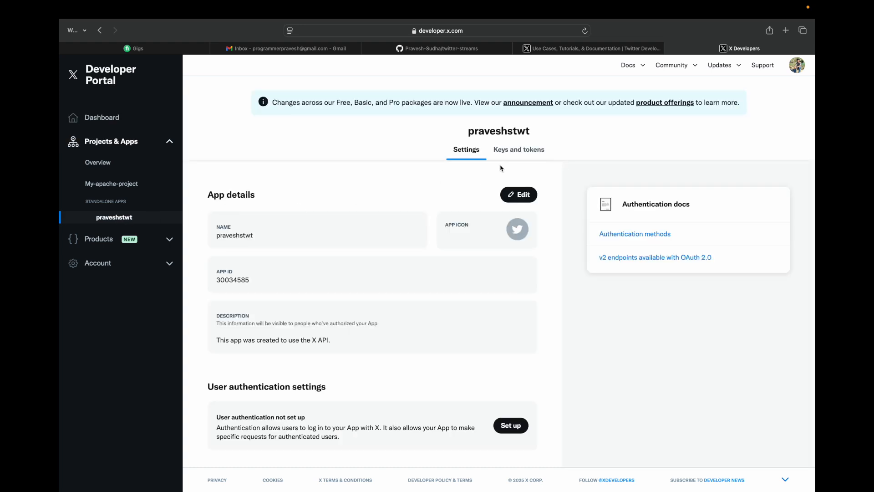
pyautogui.moveTo(519, 149)
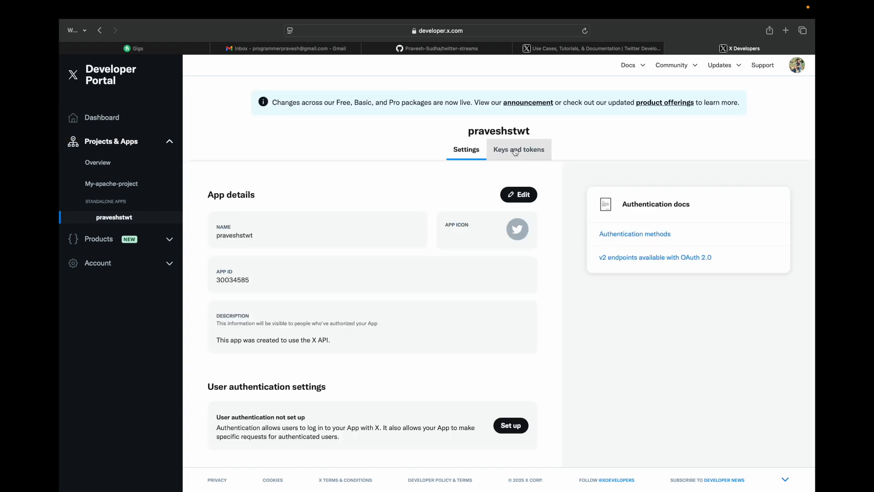
pyautogui.click(519, 149)
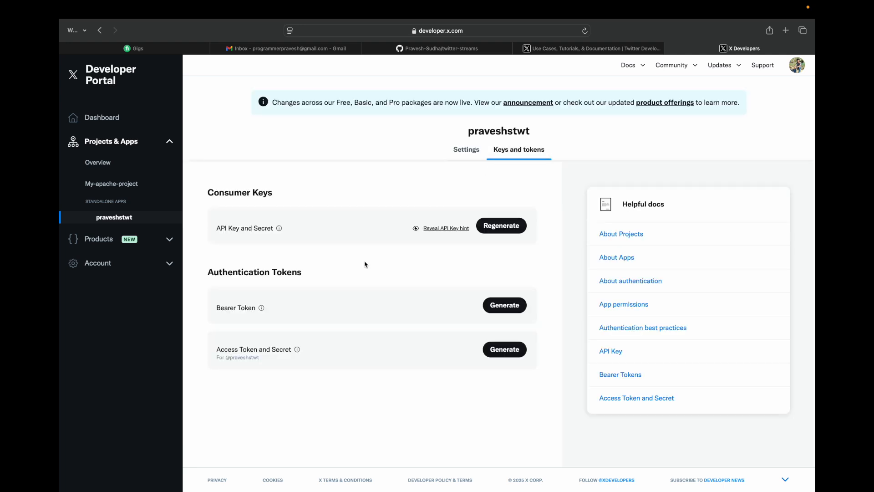
pyautogui.moveTo(261, 307)
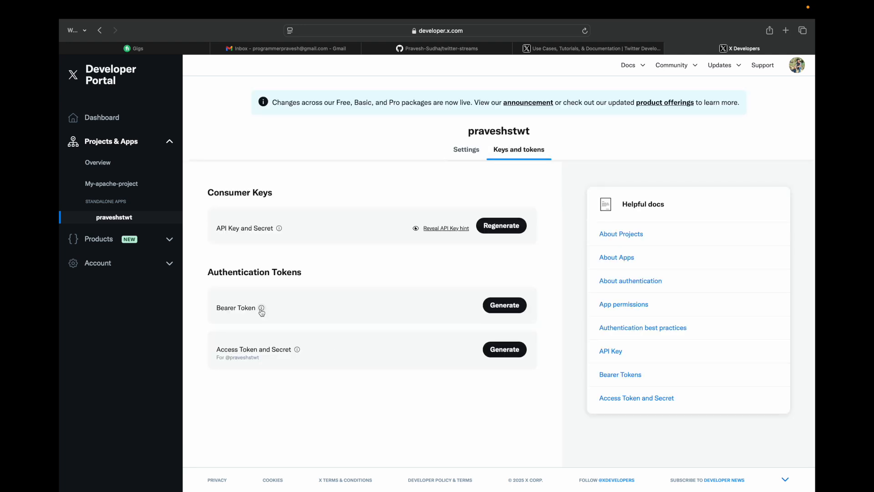
pyautogui.moveTo(262, 309)
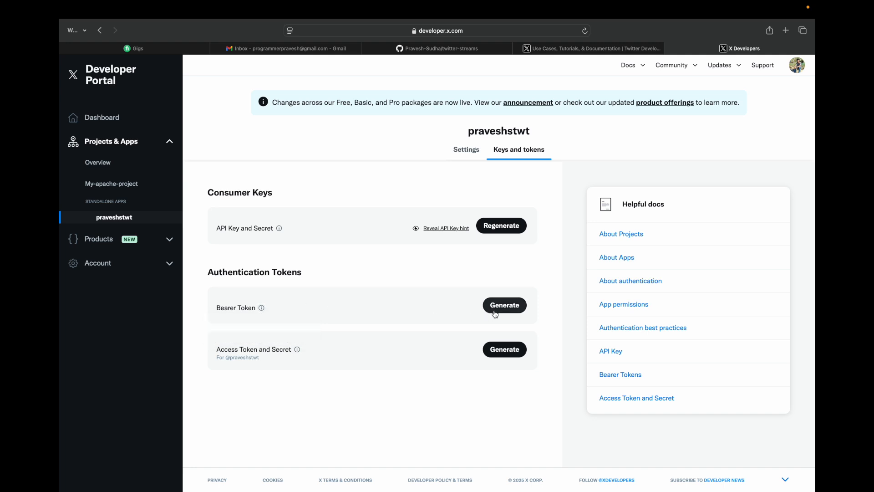
pyautogui.click(504, 305)
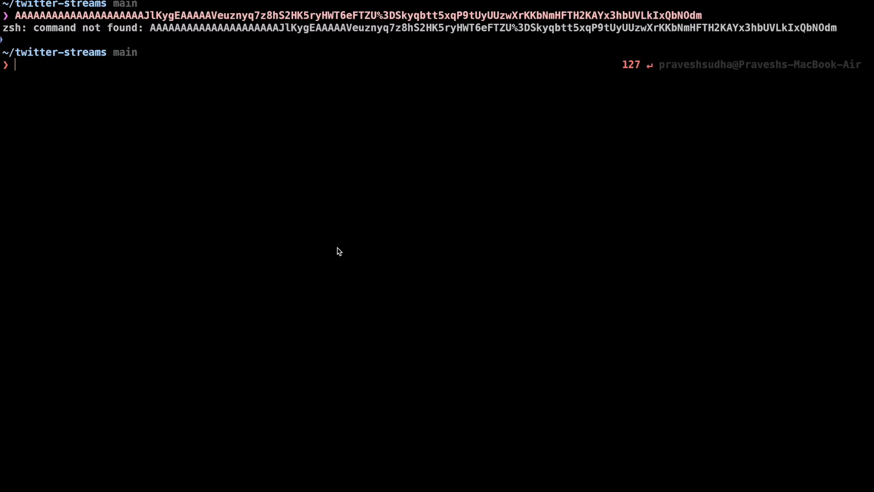
# - Create the twitter-stream topic with docker exec kafka-topics --create, then run code . in the project
pyautogui.click(437, 17)
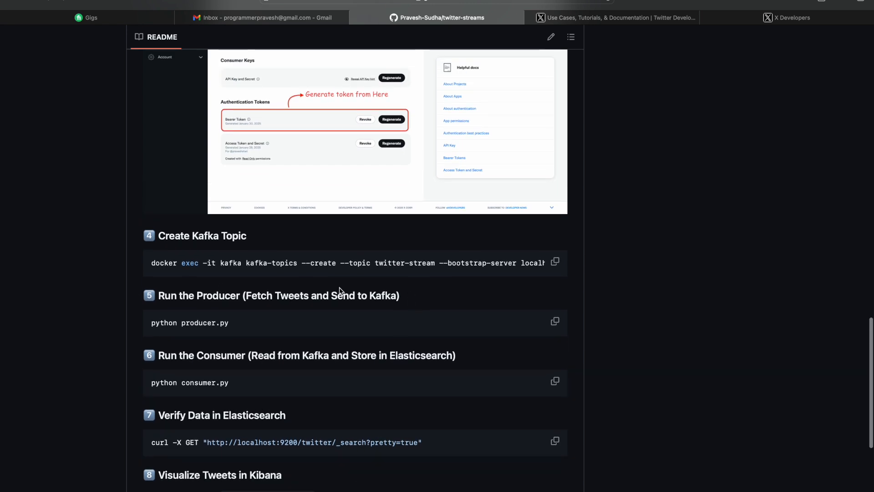
pyautogui.click(555, 263)
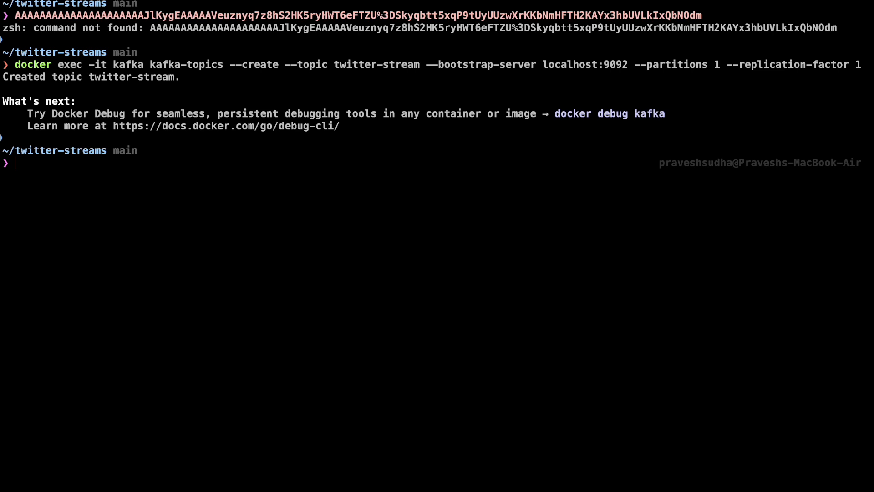
pyautogui.write('code .')
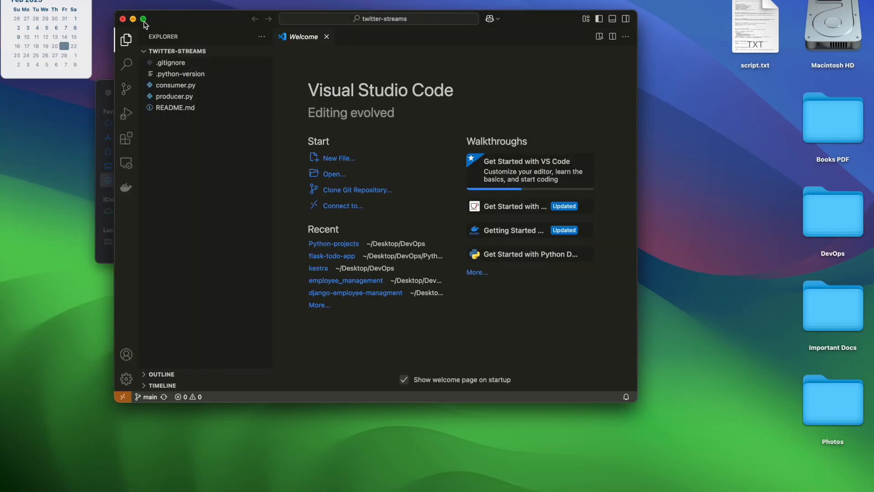
# - Maximize VS Code, open producer.py, and paste the bearer token into BEARER_TOKEN on line 7
pyautogui.click(143, 19)
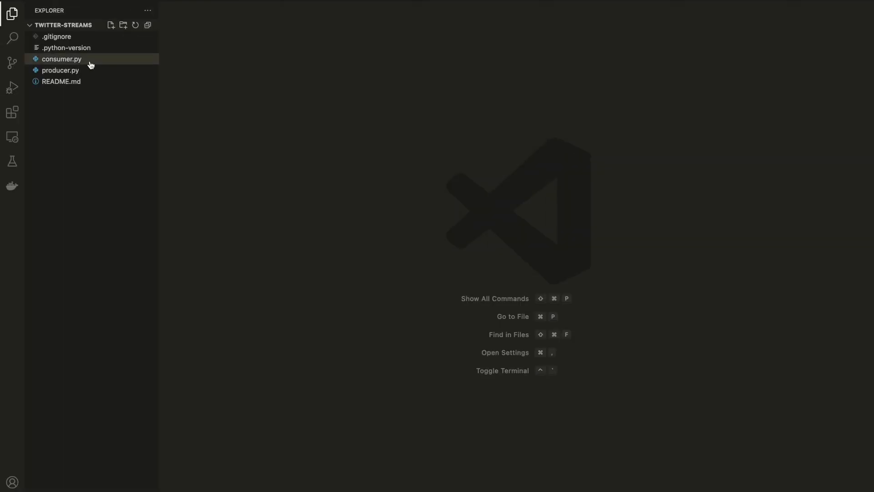
pyautogui.doubleClick(61, 70)
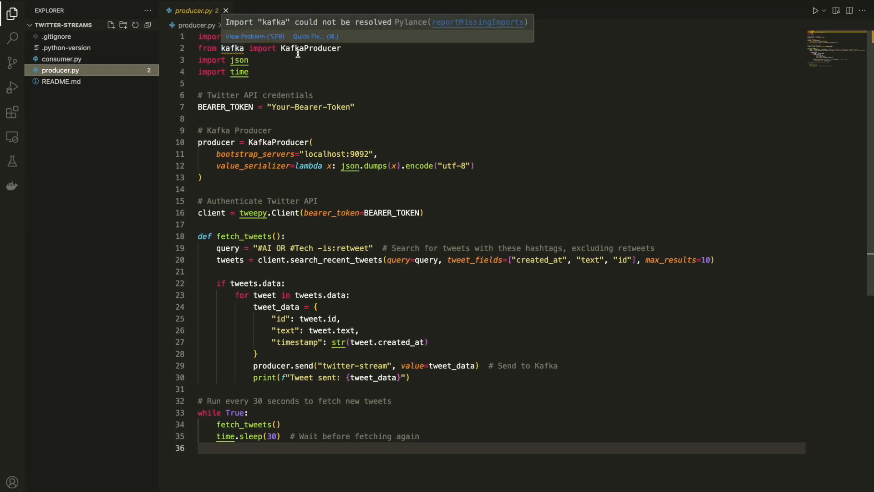
pyautogui.moveTo(250, 81)
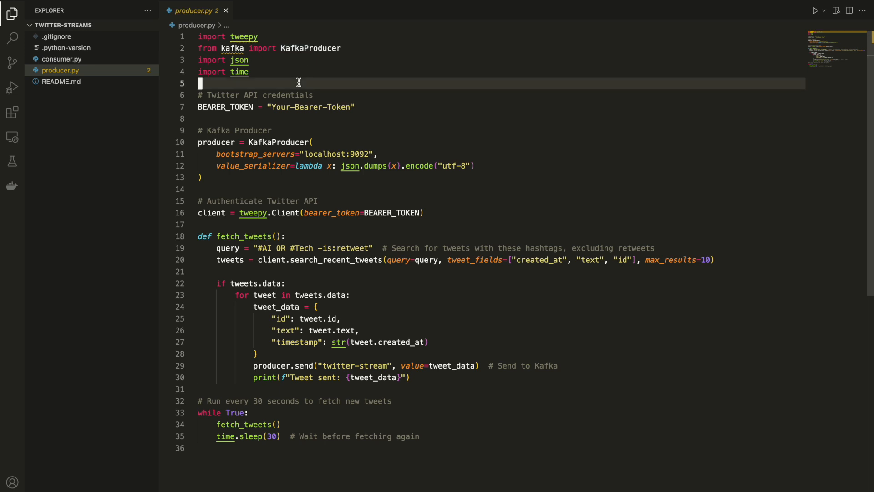
pyautogui.moveTo(239, 59)
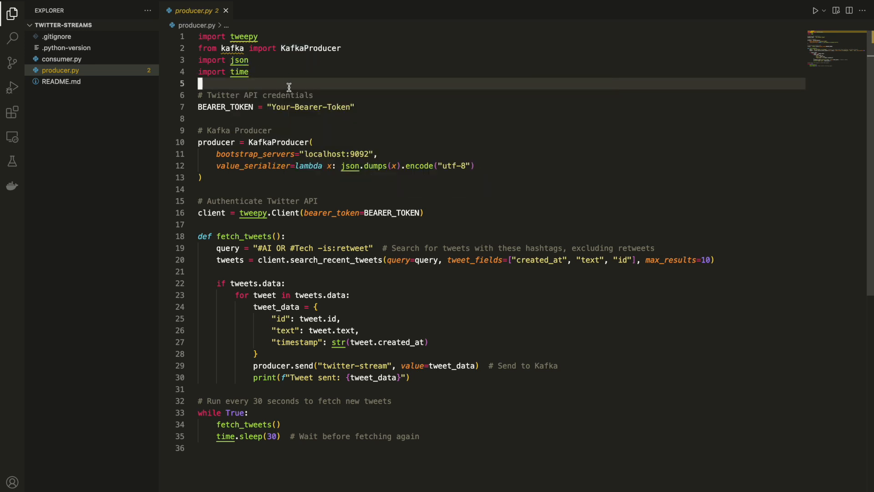
pyautogui.moveTo(279, 114)
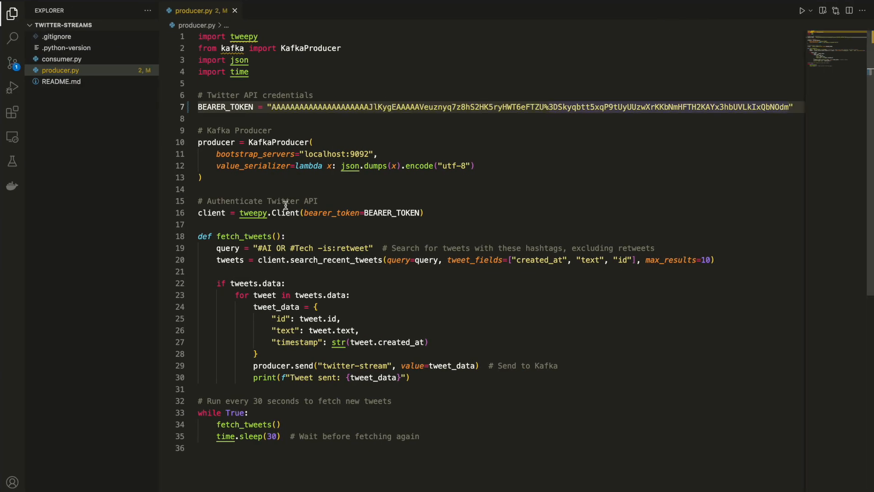
pyautogui.scroll(-3)
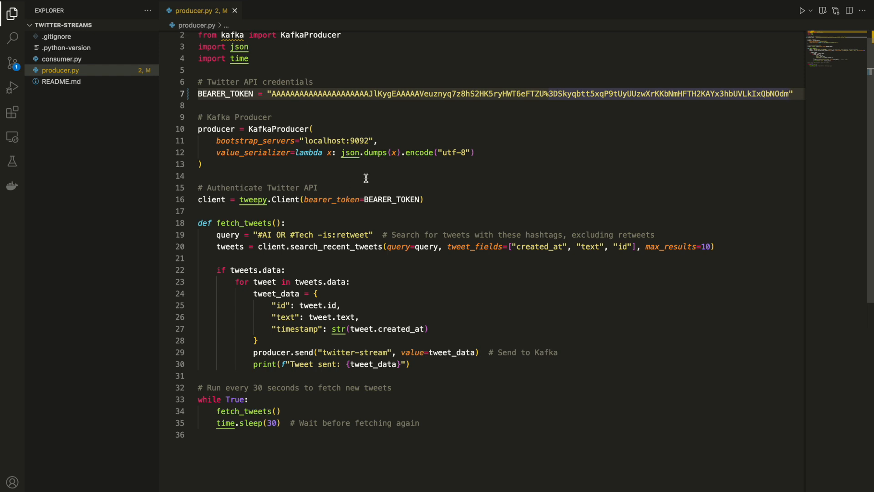
pyautogui.moveTo(357, 198)
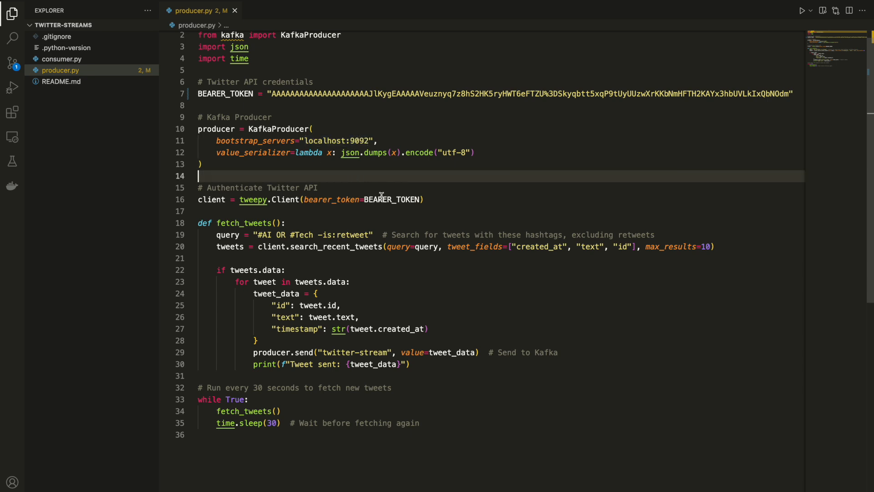
pyautogui.moveTo(392, 199)
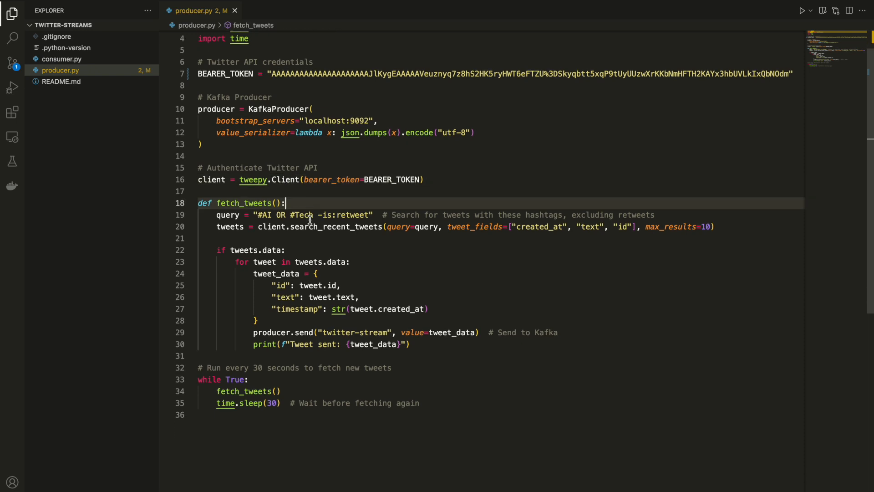
pyautogui.moveTo(232, 208)
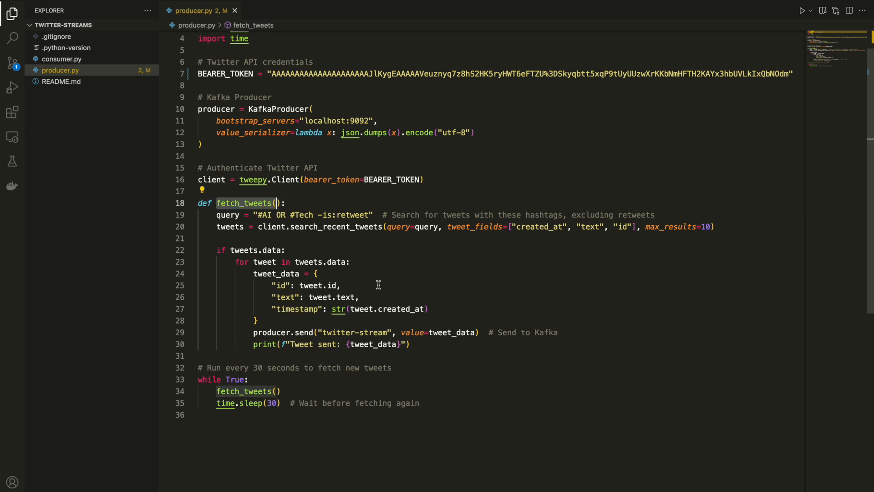
pyautogui.moveTo(361, 257)
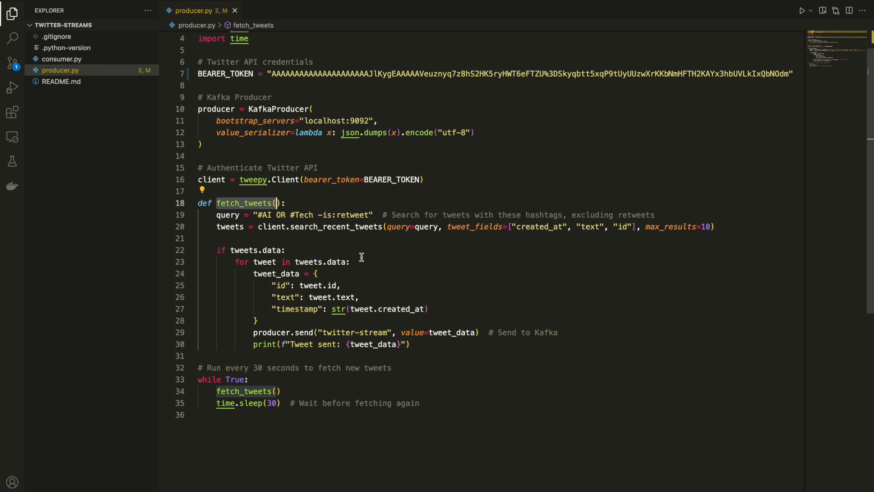
pyautogui.moveTo(357, 308)
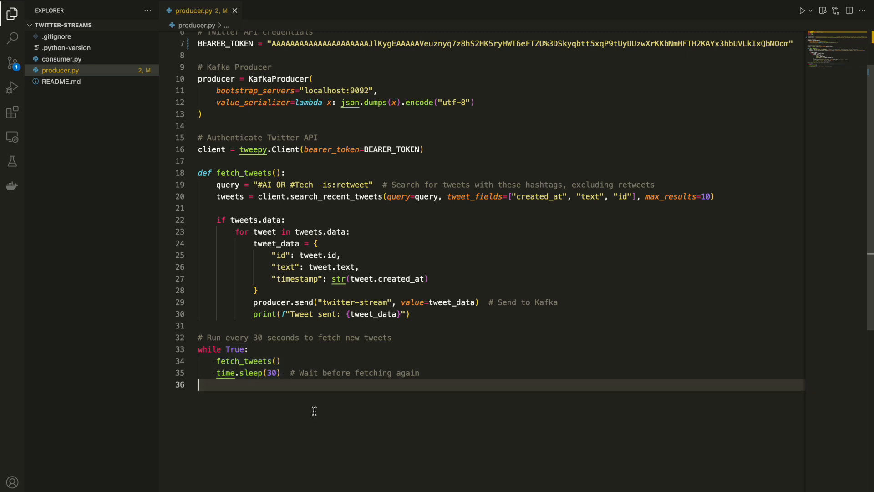
pyautogui.scroll(-3)
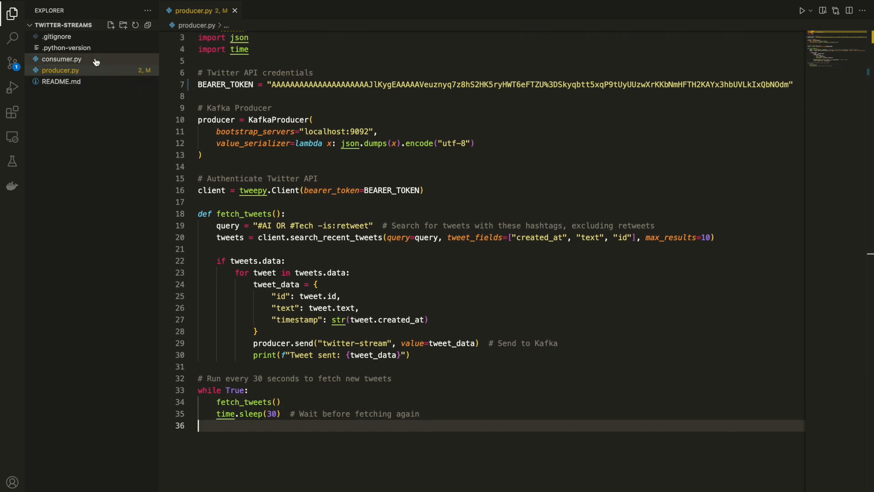
# - Review consumer.py's KafkaConsumer loop and the requests.post call sending tweets to Elasticsearch
pyautogui.click(62, 60)
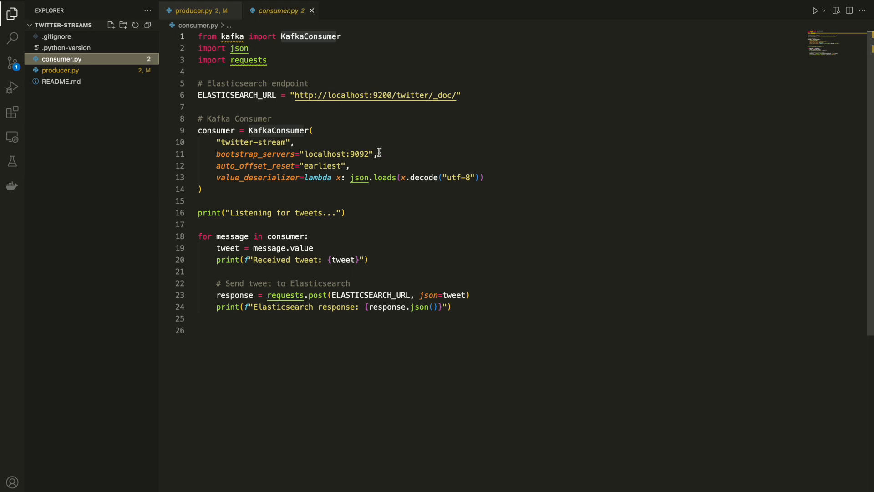
pyautogui.moveTo(454, 116)
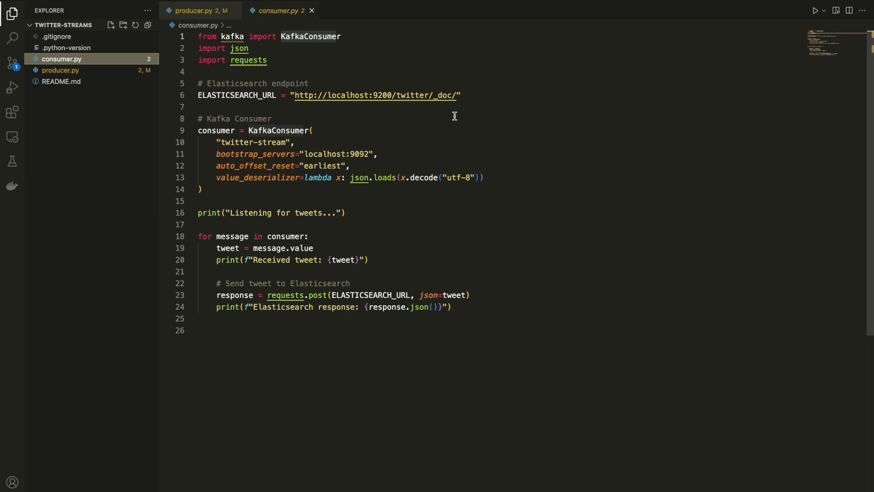
pyautogui.moveTo(311, 51)
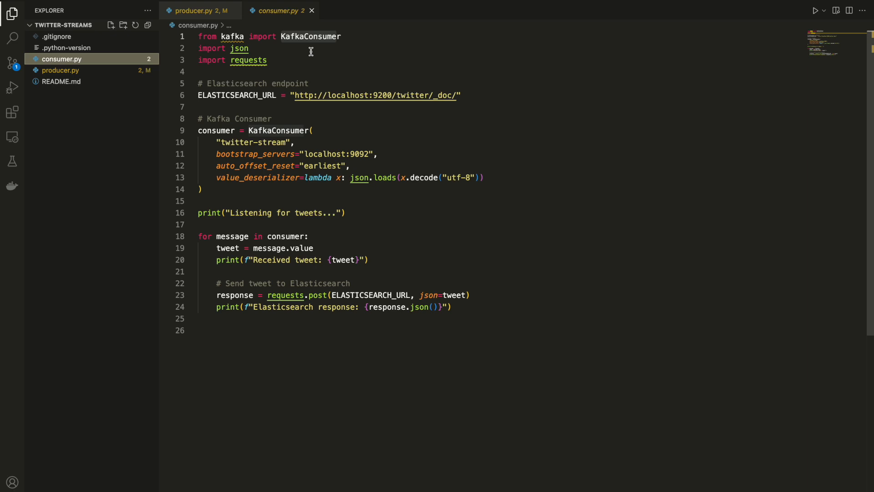
pyautogui.moveTo(283, 51)
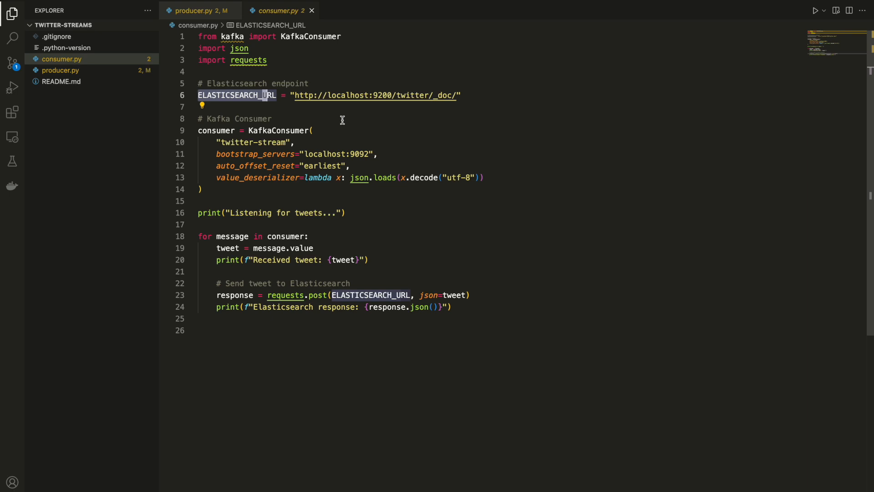
pyautogui.moveTo(311, 155)
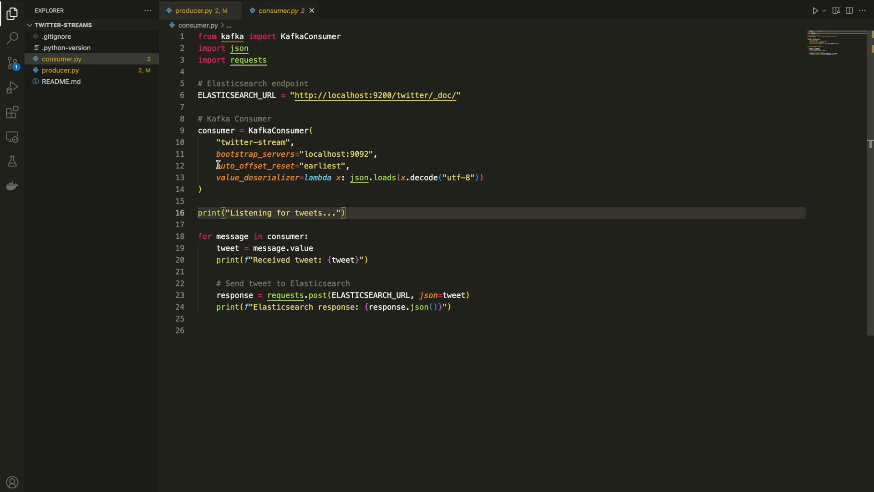
pyautogui.doubleClick(255, 165)
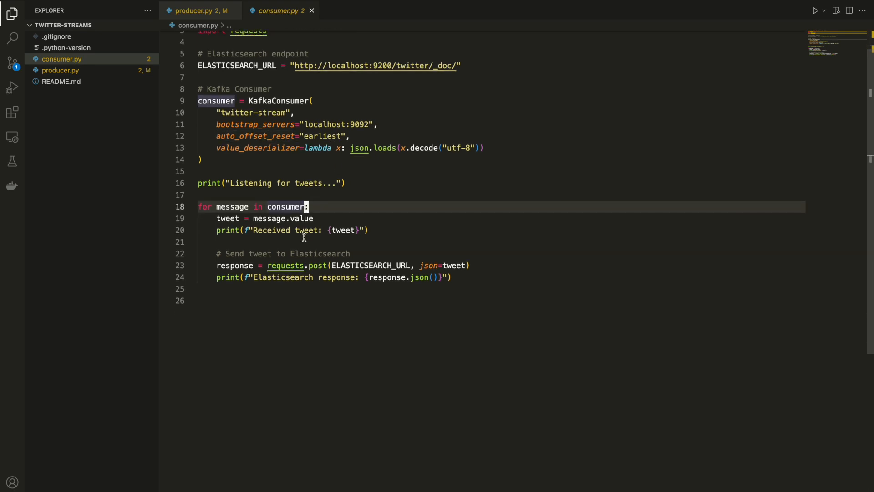
pyautogui.moveTo(240, 218)
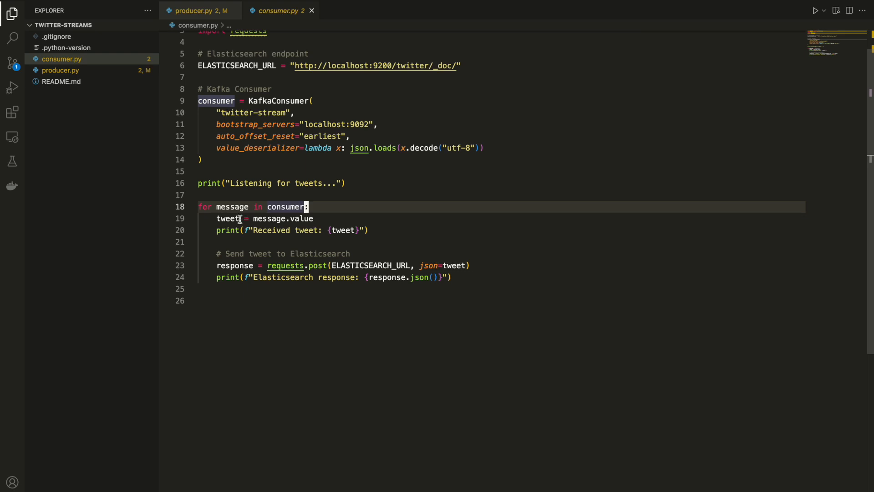
pyautogui.moveTo(227, 219)
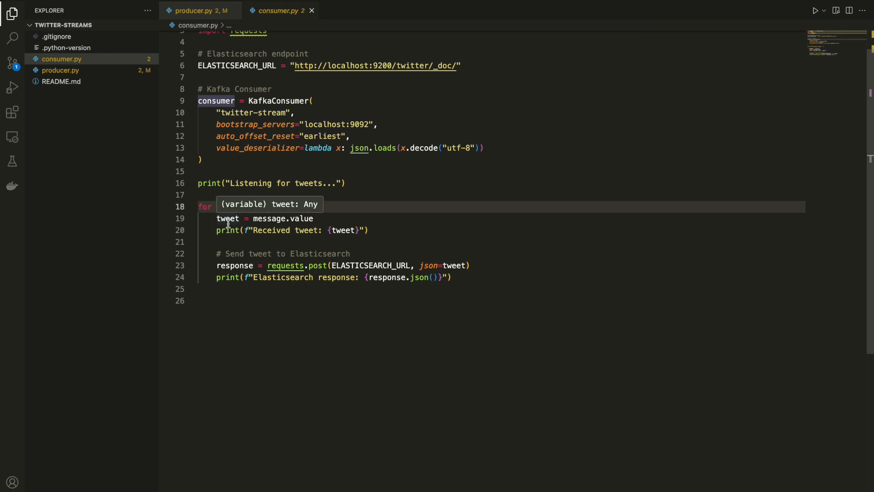
pyautogui.moveTo(339, 283)
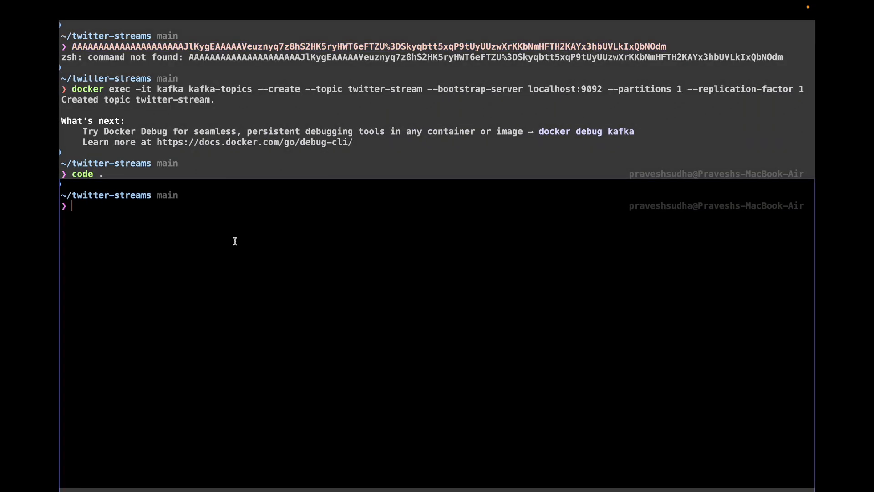
# - Check python3 --version, activate flask-env, and pip3 install kafka-python, tweepy and six
pyautogui.write('python3 --version')
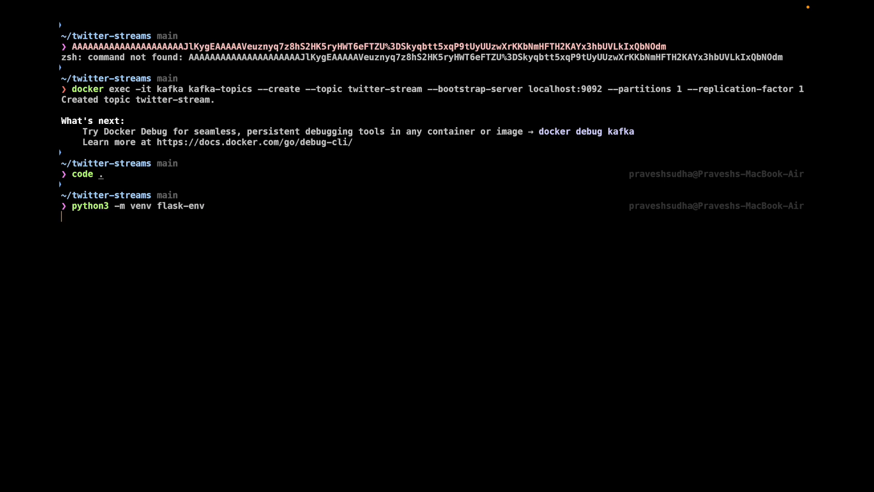
pyautogui.write('source flask-env/bin/activate')
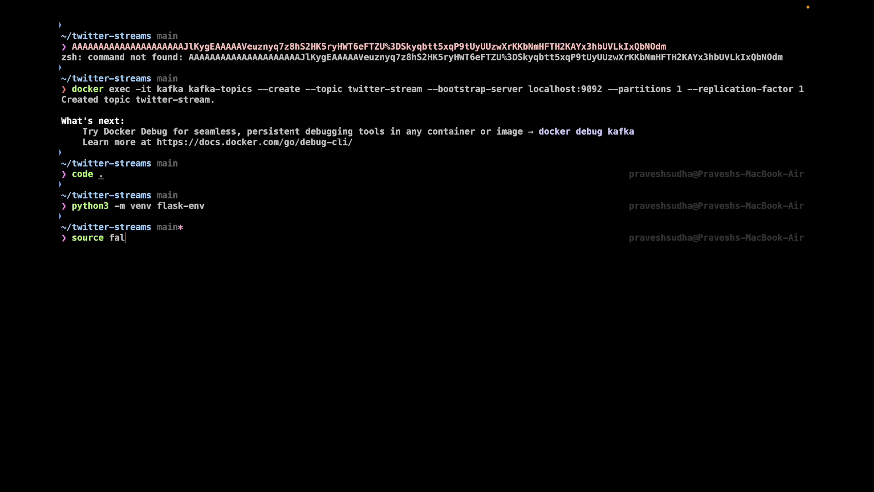
pyautogui.write('lask-env/bin/activate')
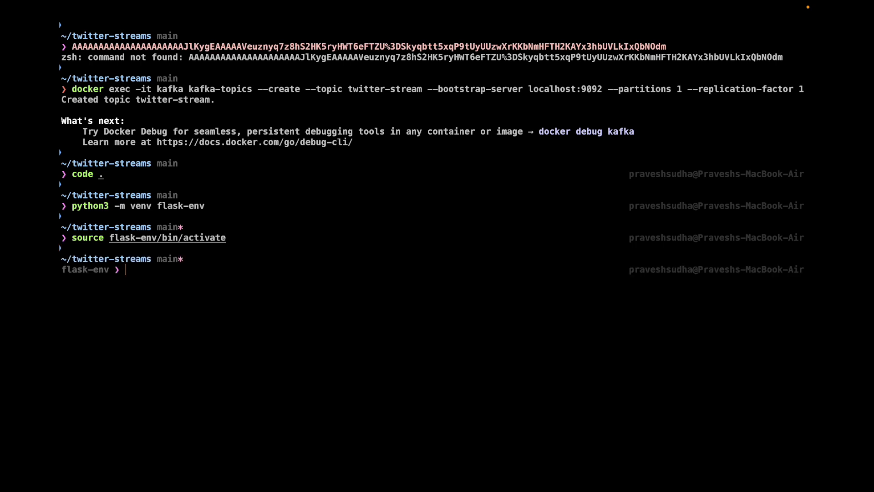
pyautogui.write('pip3 install kafka-python tweepy six')
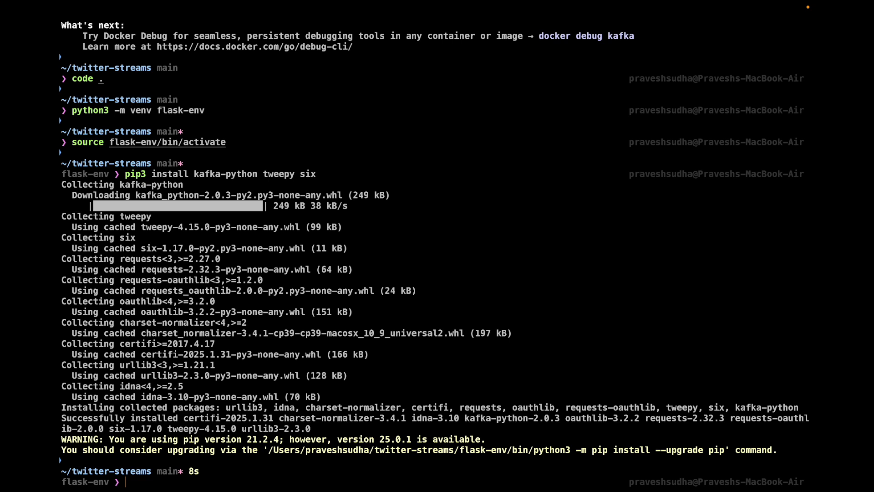
pyautogui.write('code .')
pyautogui.write('ls')
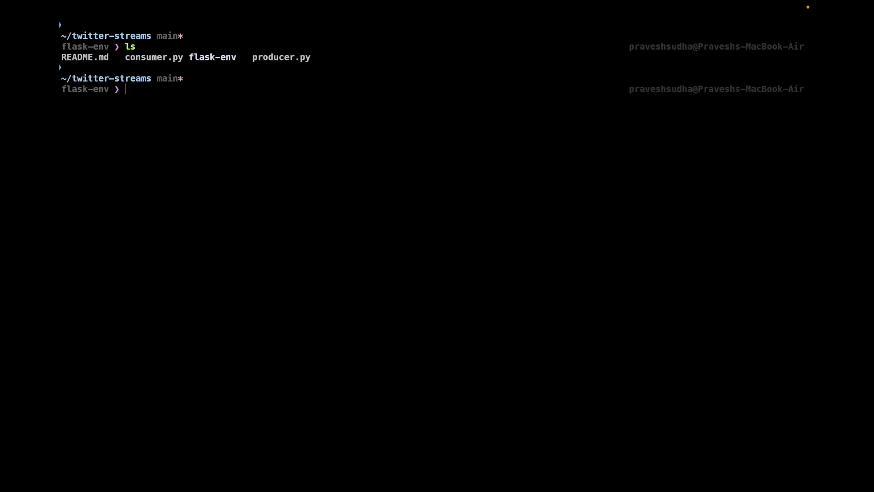
# - Create flask-env with python3 -m venv, then run python3 producer.py to stream tweets
pyautogui.write('python3 -m venv flask-env')
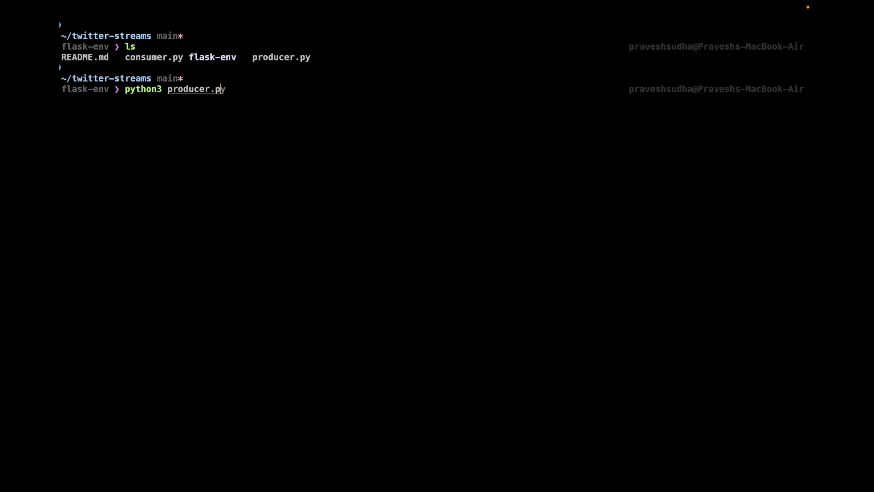
pyautogui.press('ctrl+u')
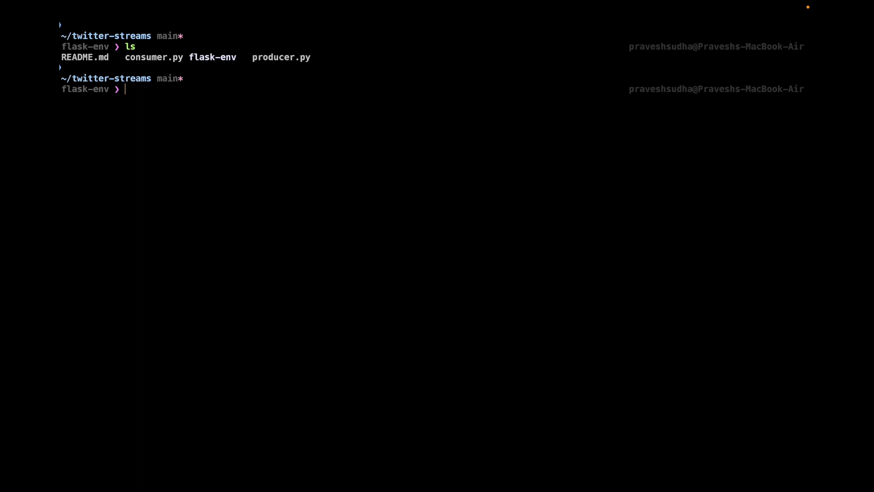
pyautogui.write('python3 -m venv flask-env')
pyautogui.write('python3 --version')
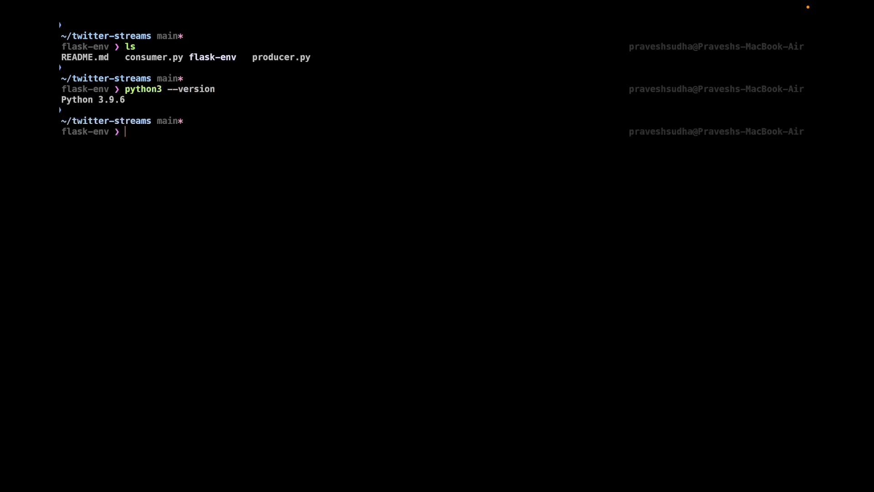
pyautogui.moveTo(135, 260)
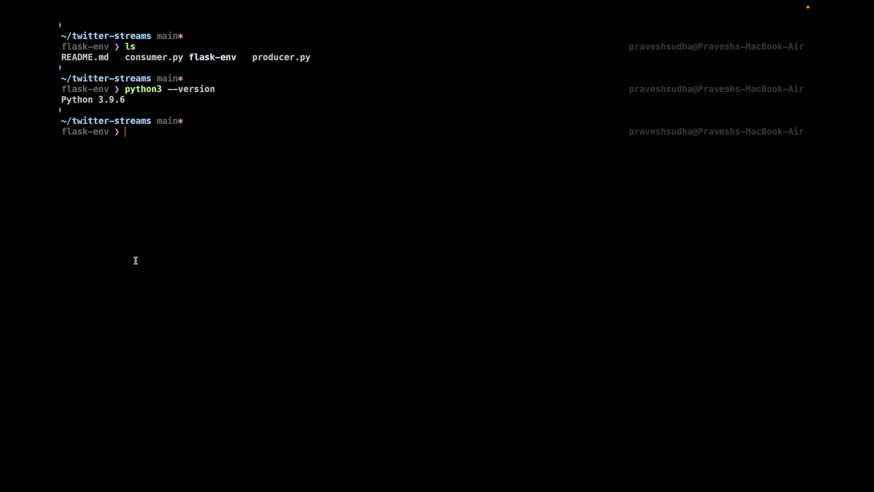
pyautogui.write('python3 producer.py')
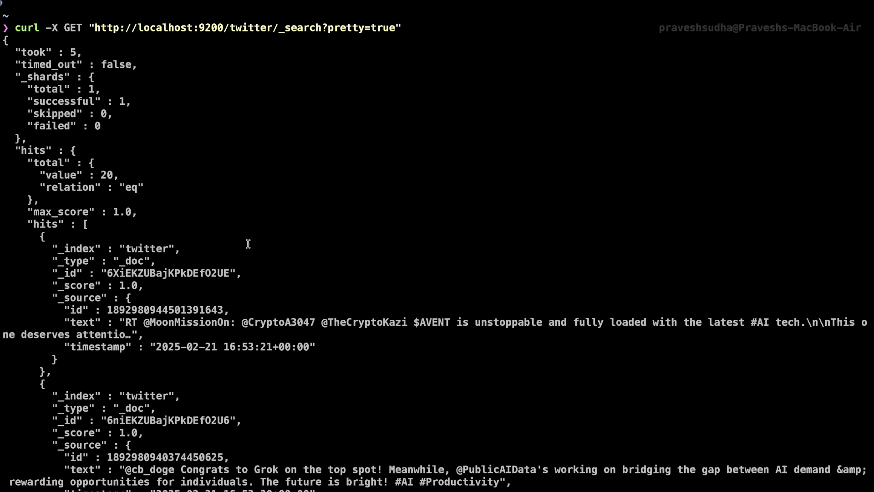
# - Scroll through the curl twitter/_search results listing 20 tweet hits with text and timestamps
pyautogui.scroll(-3)
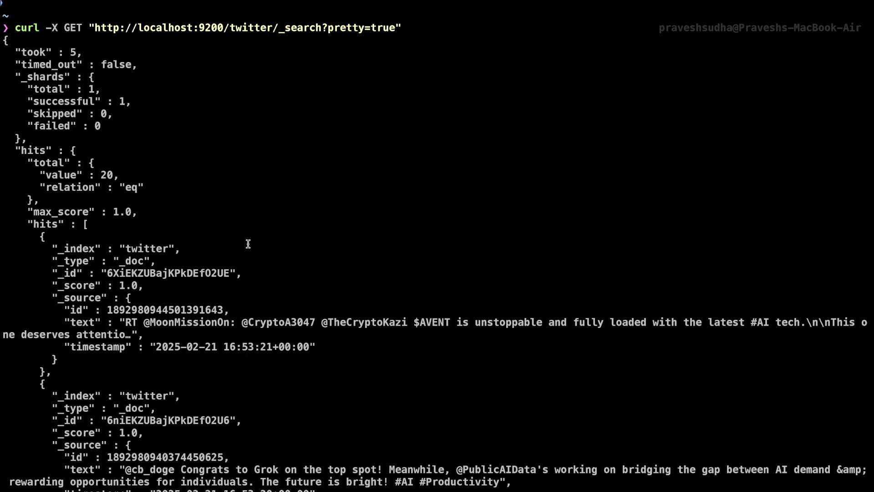
pyautogui.scroll(-3)
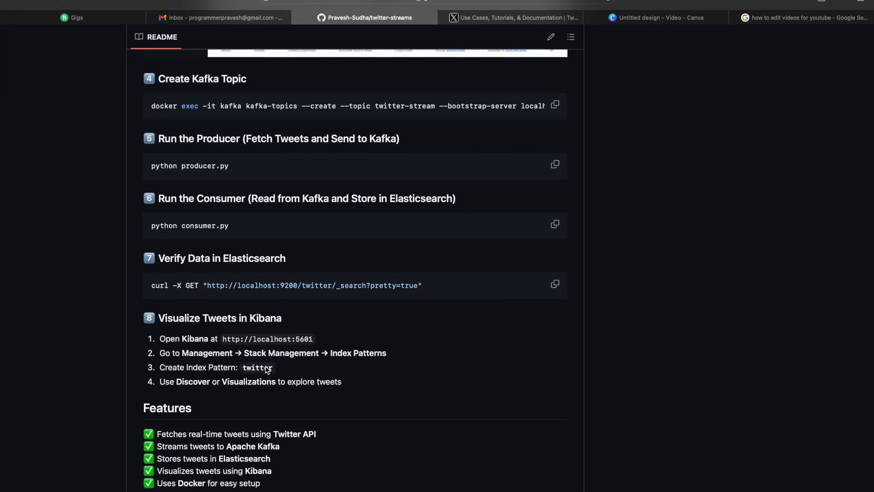
# - Scroll the README to 'Visualize Tweets in Kibana' and go to Kibana by typing kib
pyautogui.scroll(-3)
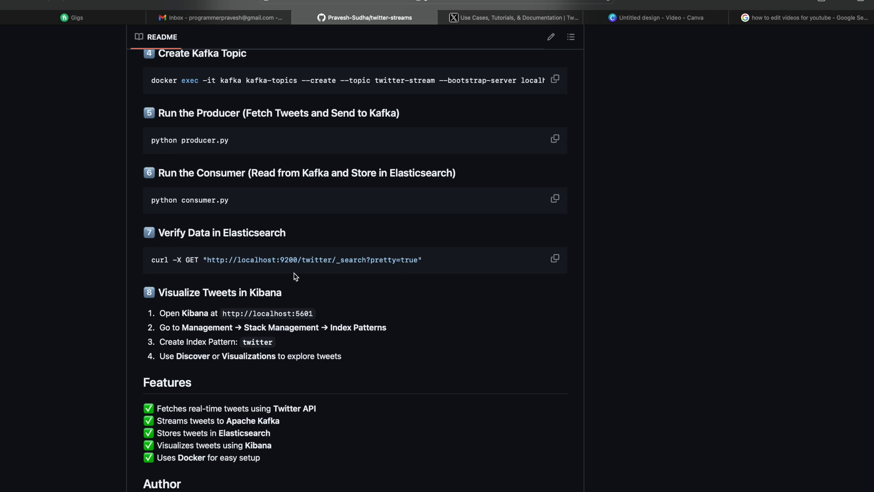
pyautogui.moveTo(856, 35)
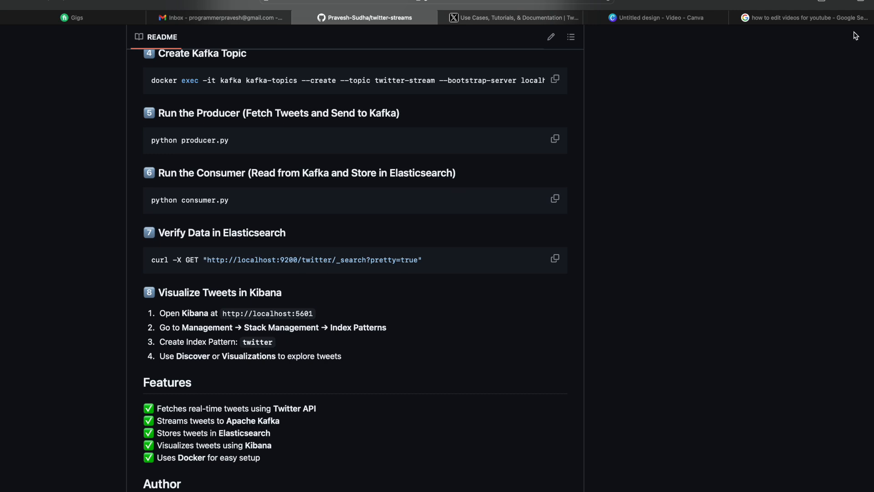
pyautogui.write('kib')
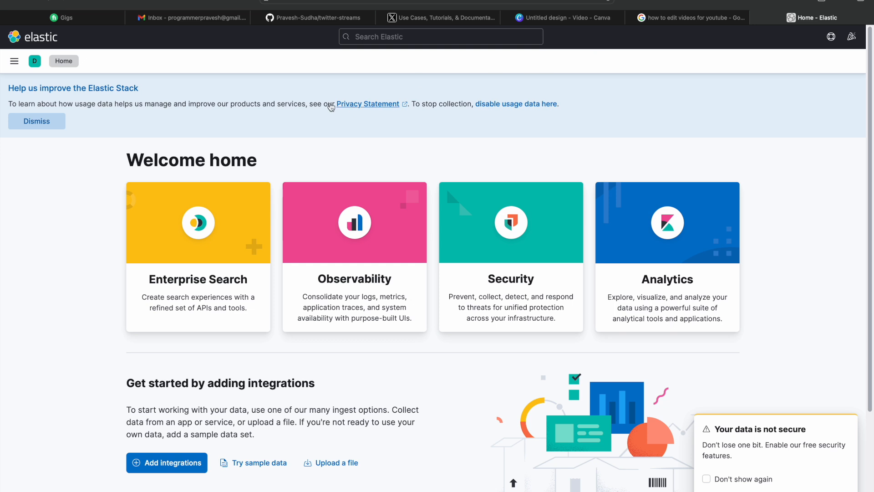
# - Create a twitter* index pattern from Stack Management > Index Patterns
pyautogui.click(14, 61)
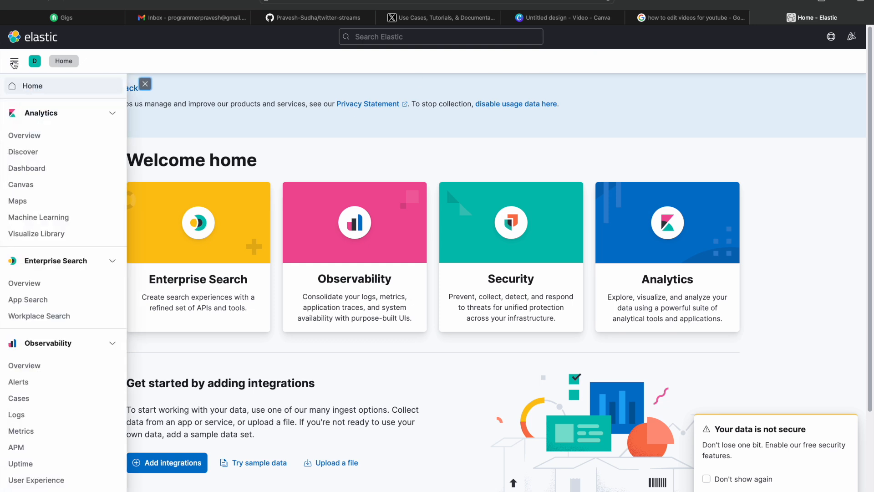
pyautogui.scroll(-3)
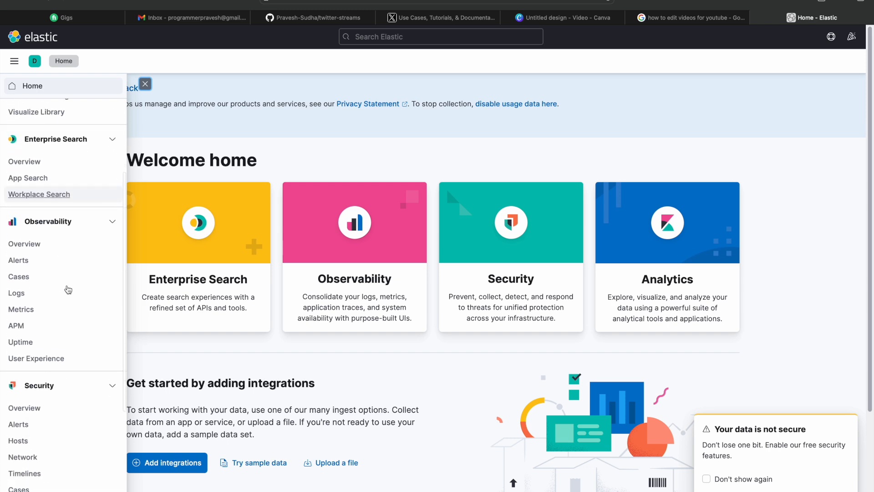
pyautogui.scroll(-3)
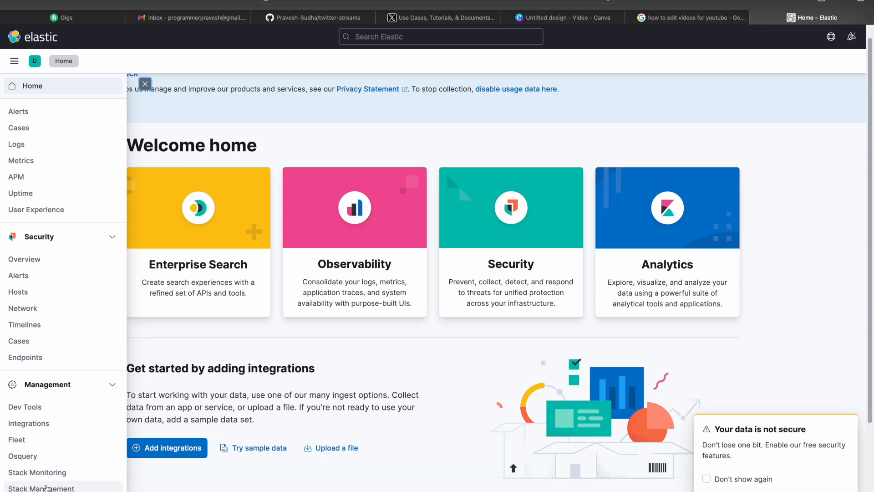
pyautogui.click(41, 489)
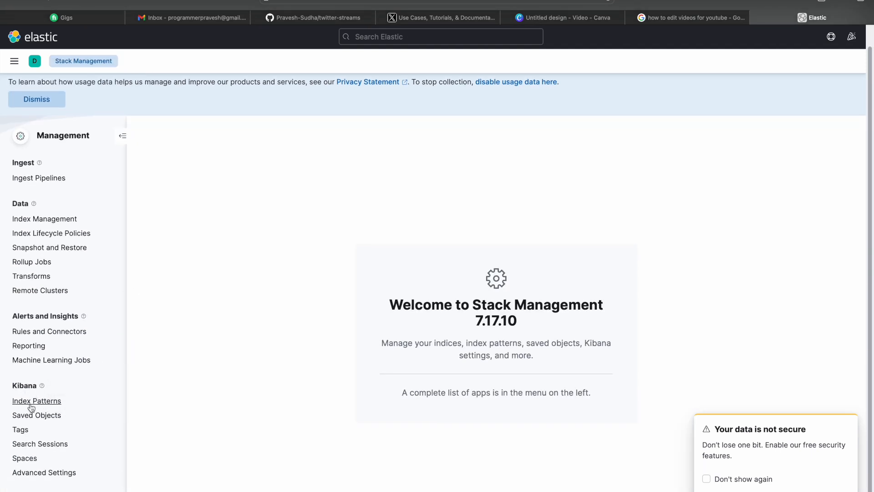
pyautogui.click(37, 400)
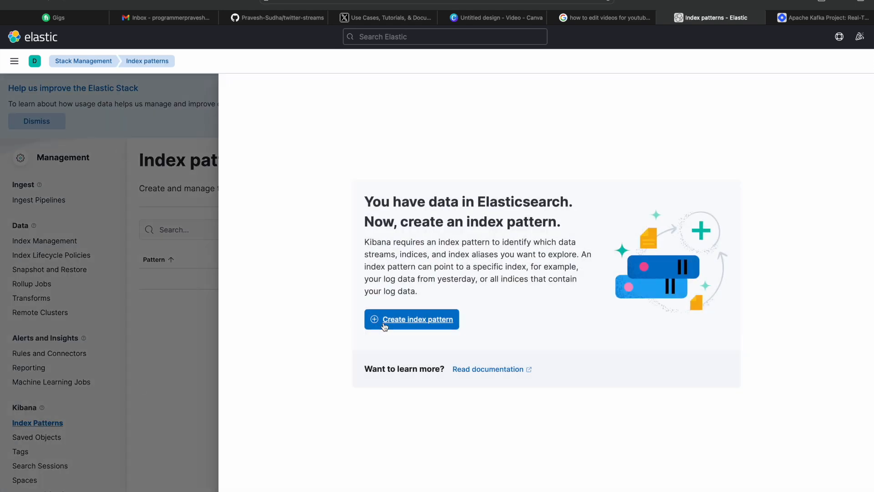
pyautogui.click(411, 319)
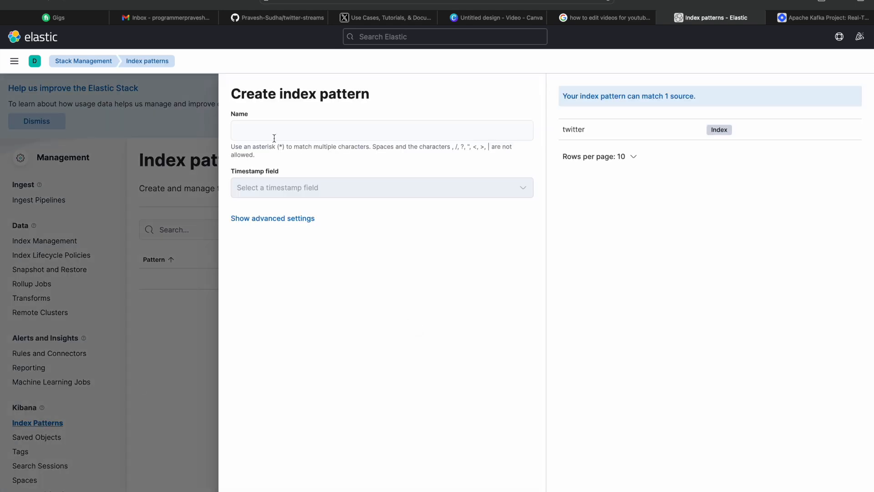
pyautogui.write('twit*')
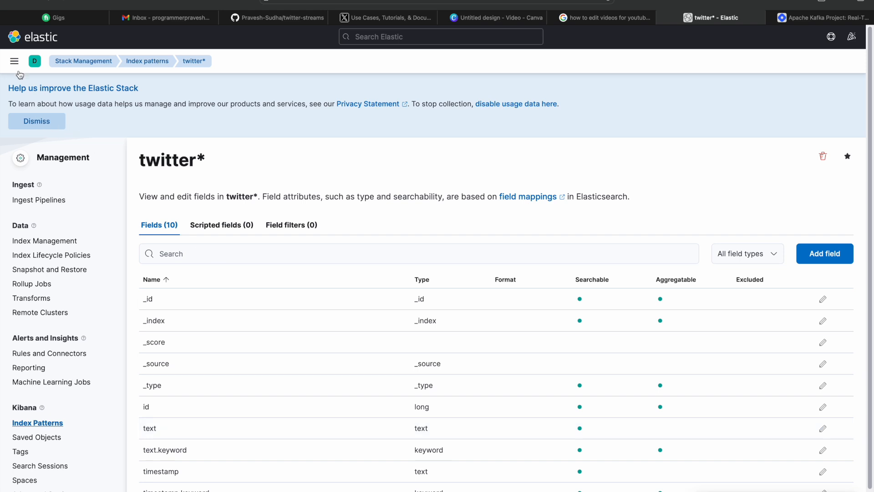
pyautogui.click(14, 61)
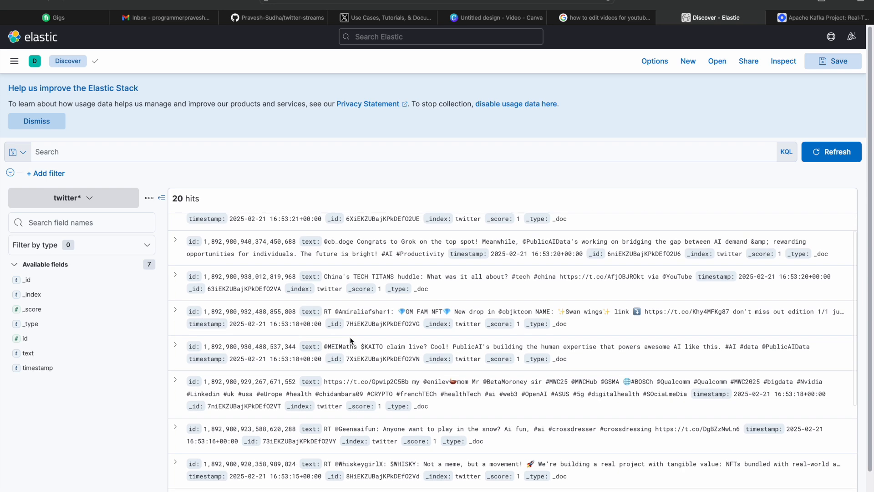
# - Scroll through the 20 streamed tweet documents listed under the twitter* index pattern
pyautogui.scroll(-3)
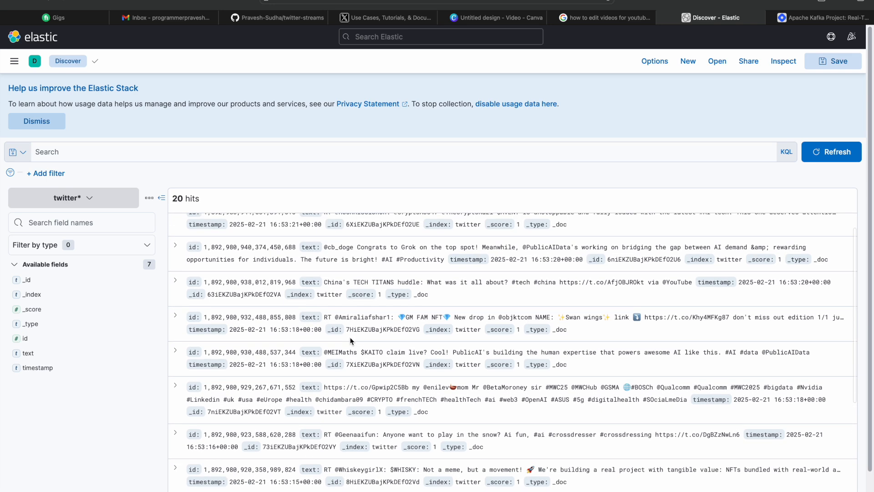
pyautogui.scroll(-3)
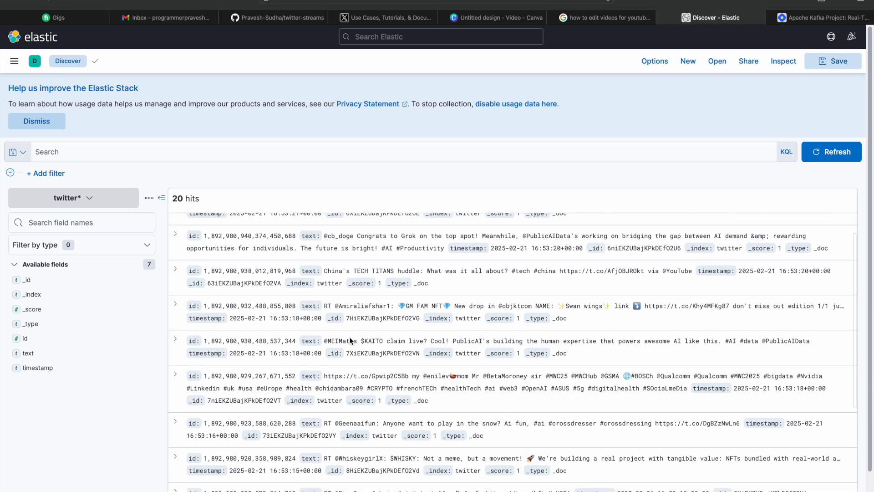
pyautogui.scroll(-3)
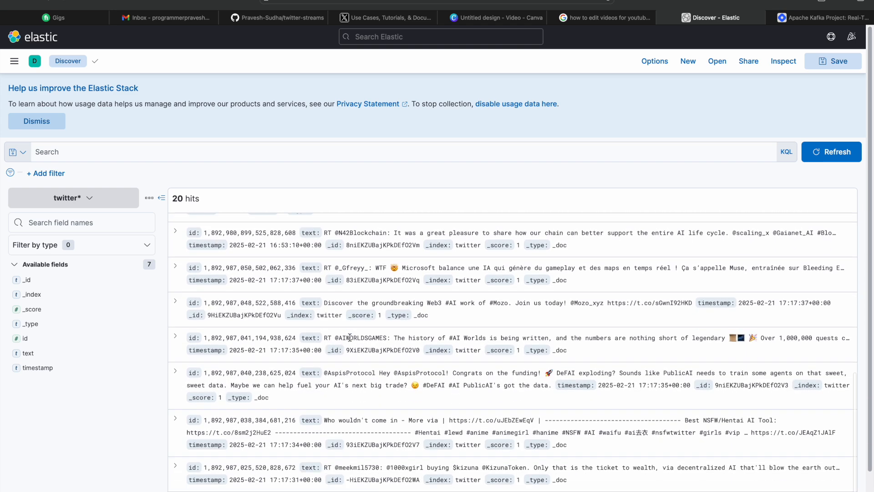
pyautogui.moveTo(395, 402)
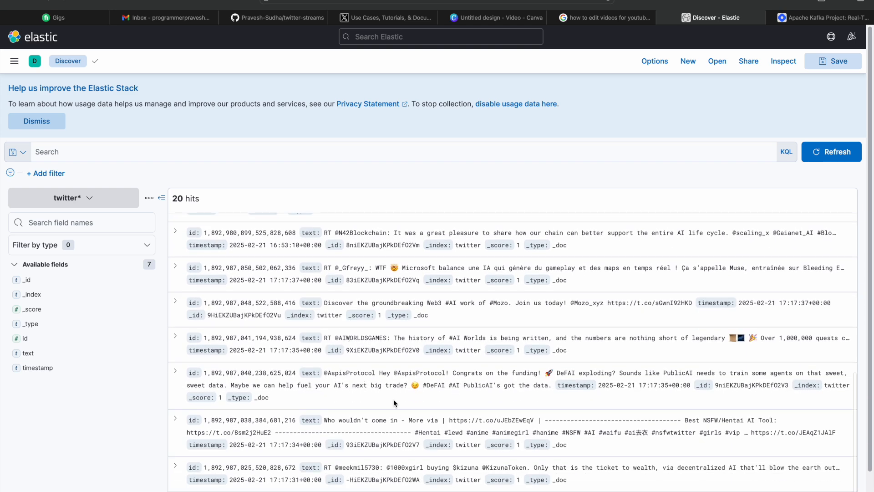
pyautogui.scroll(-3)
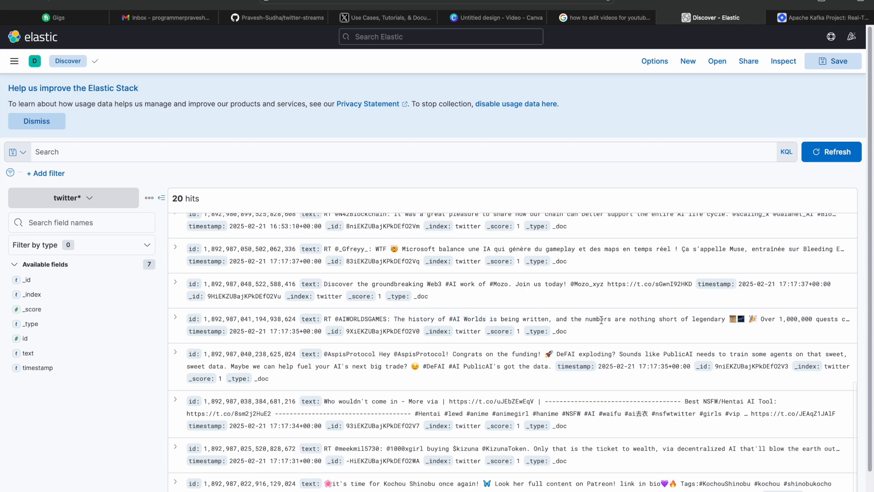
pyautogui.scroll(-3)
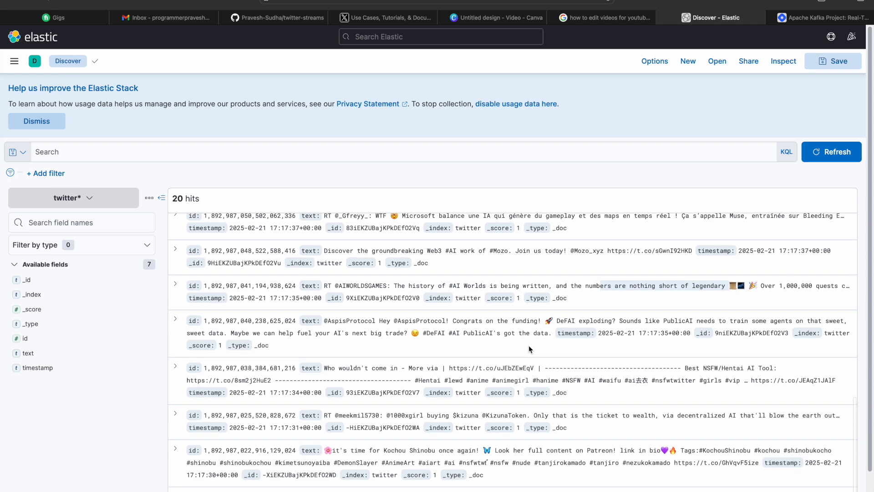
pyautogui.scroll(-3)
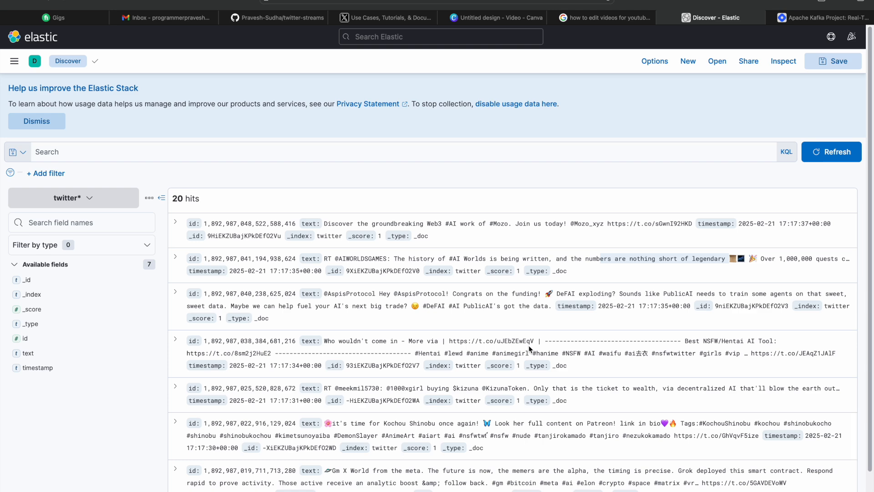
pyautogui.click(36, 121)
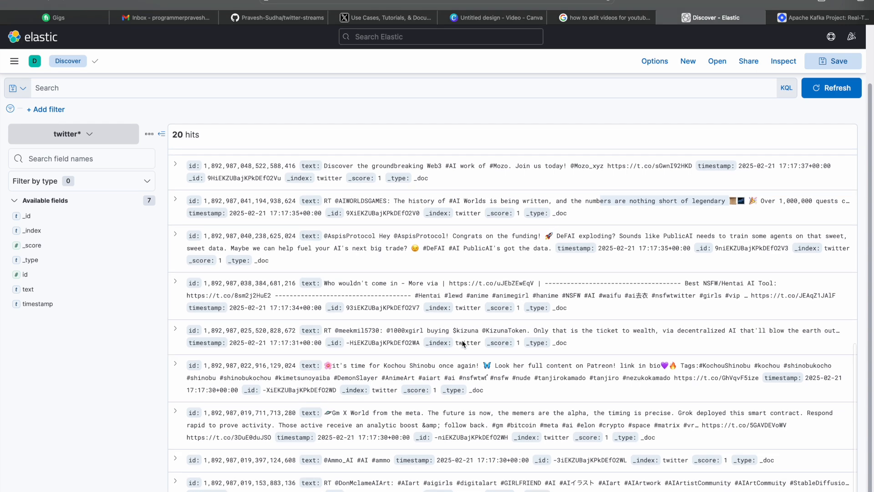
pyautogui.scroll(3)
pyautogui.write('blo')
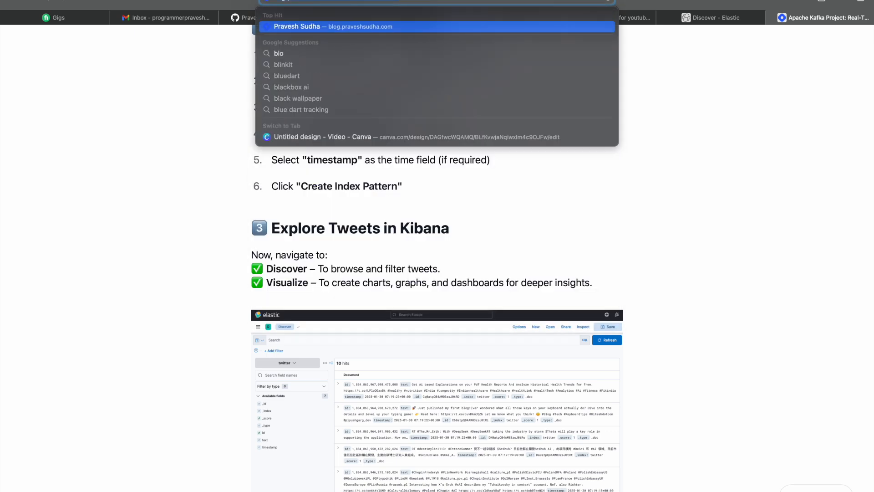
# - Search the blog for 'apache' and read the Kafka article down to Creating a Kafka Topic
pyautogui.click(335, 26)
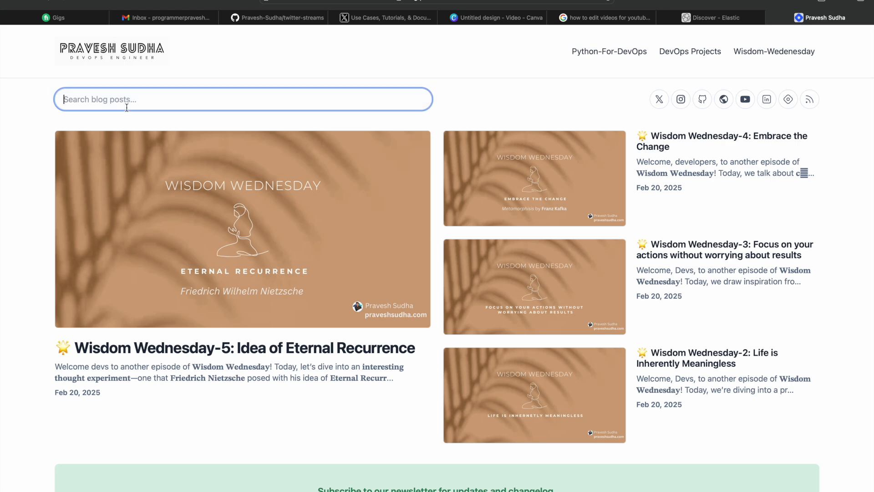
pyautogui.write('apache')
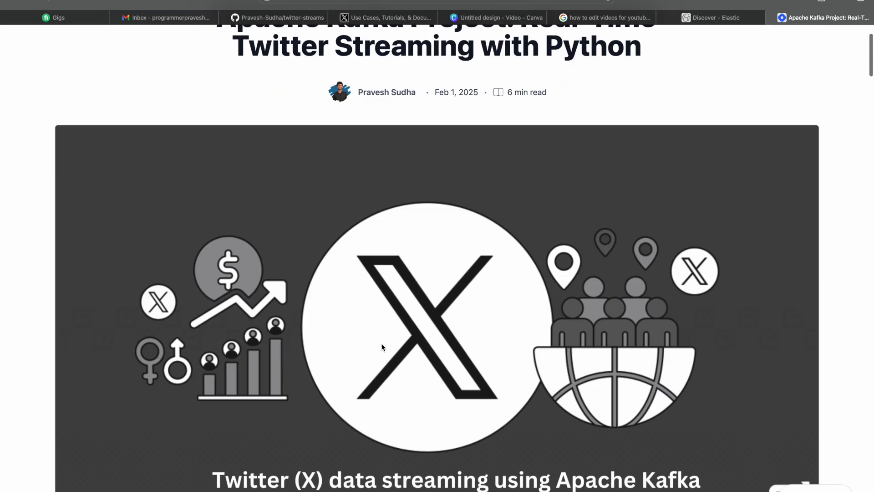
pyautogui.scroll(-3)
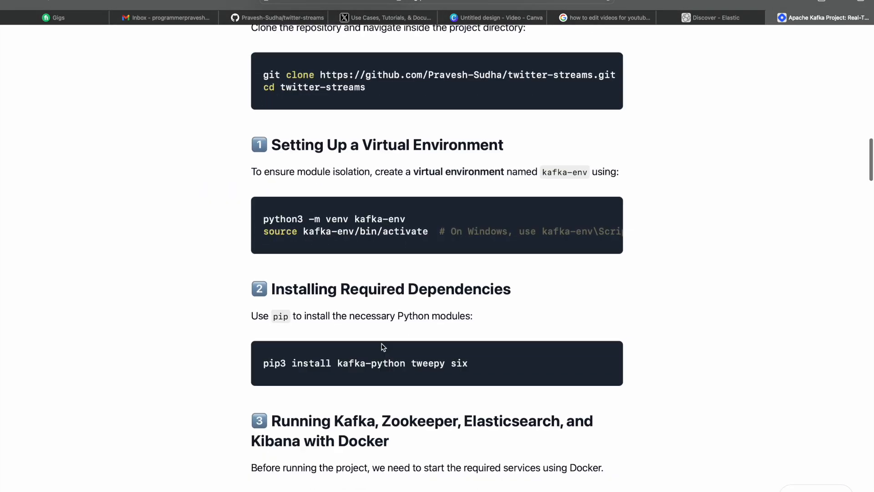
pyautogui.scroll(-3)
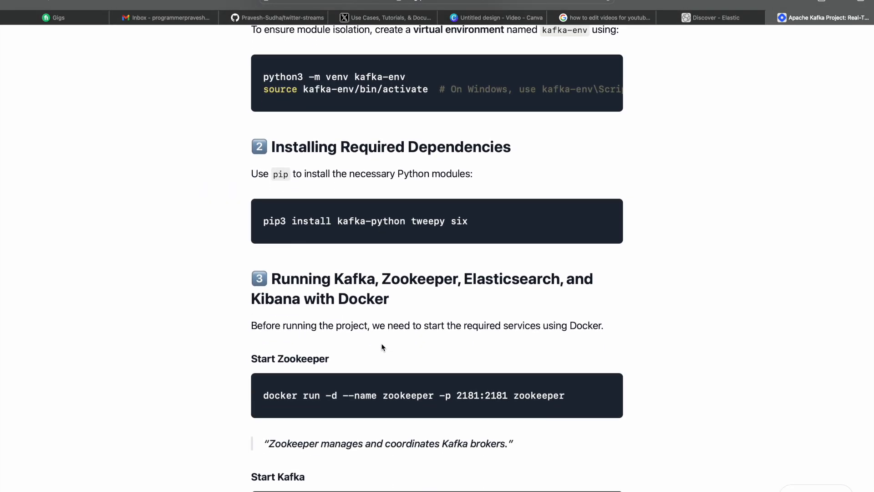
pyautogui.scroll(-3)
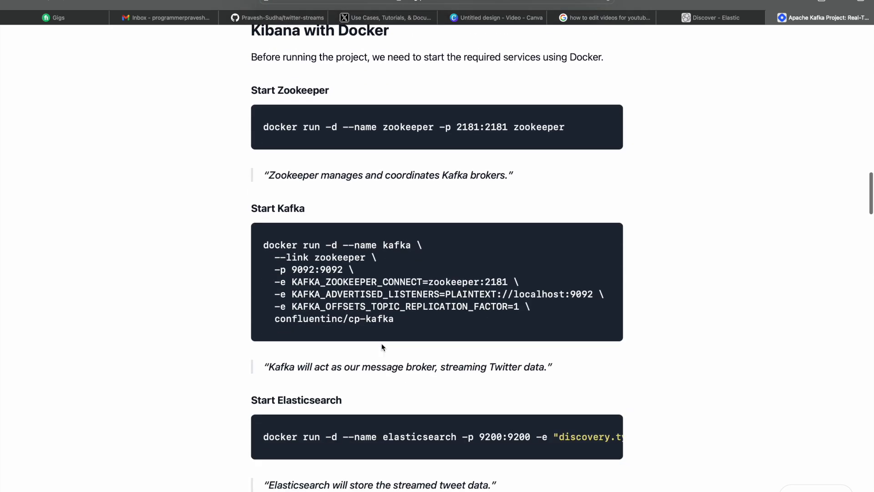
pyautogui.scroll(-3)
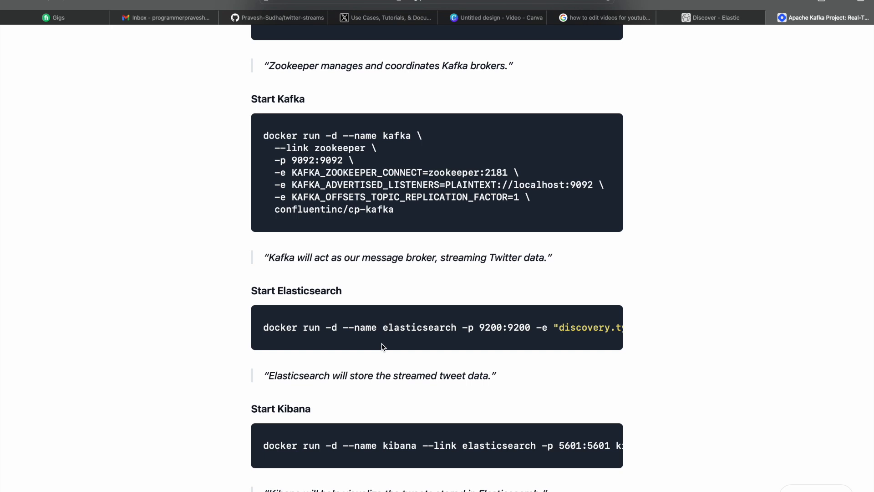
pyautogui.scroll(-3)
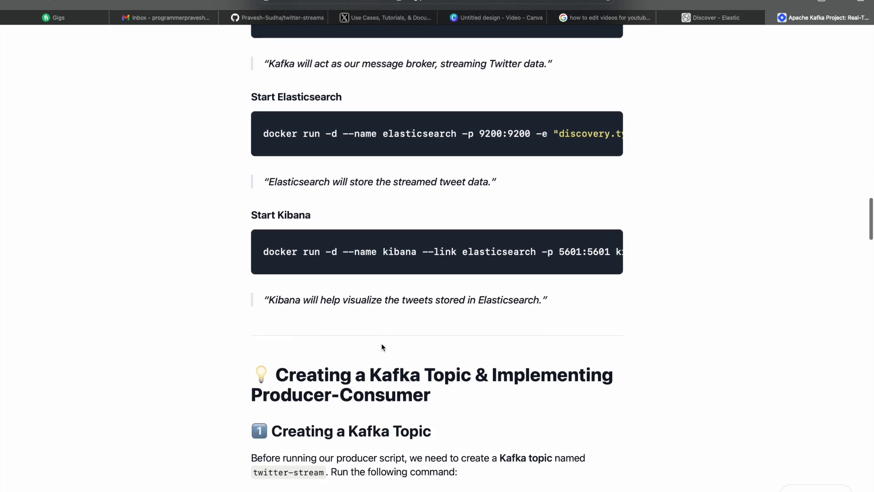